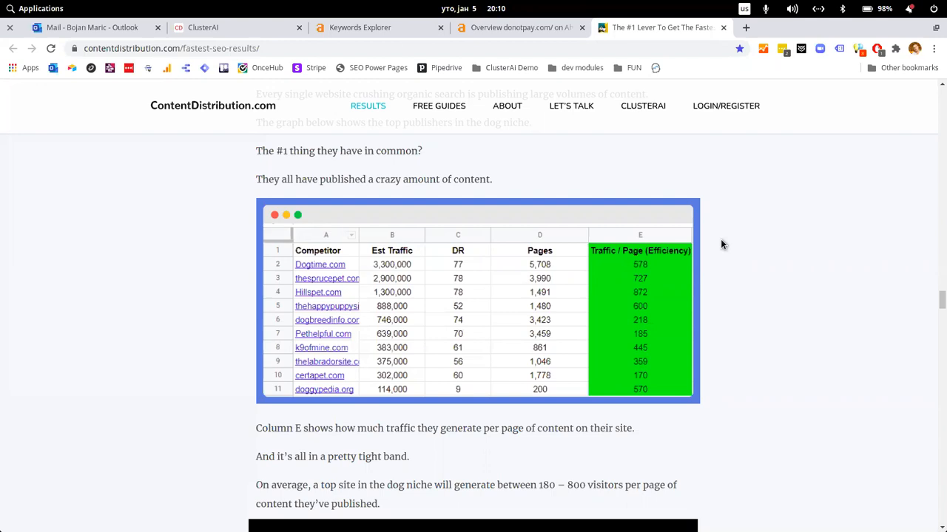
pyautogui.moveTo(738, 429)
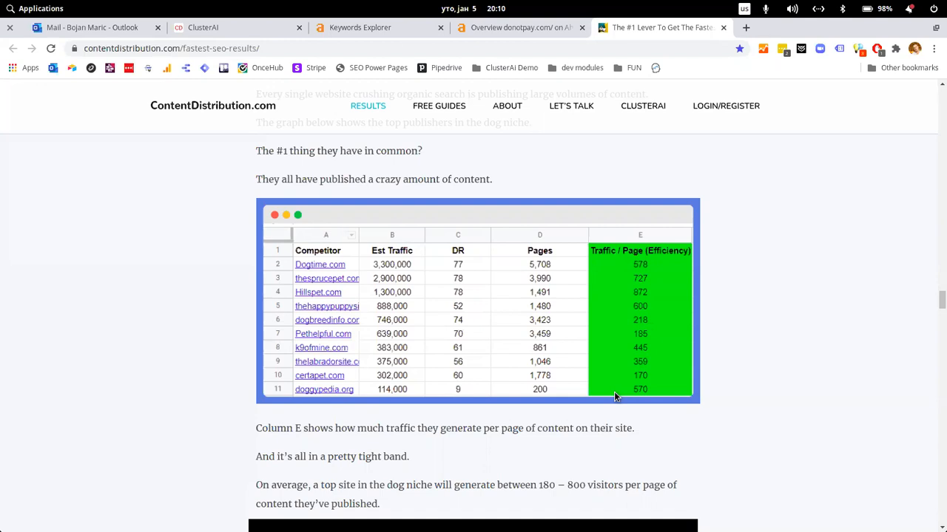
pyautogui.moveTo(357, 396)
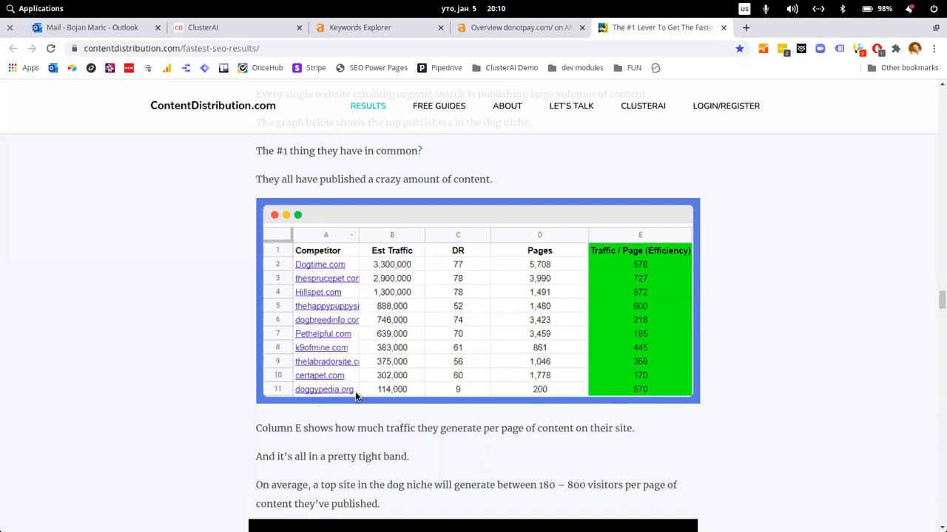
pyautogui.moveTo(523, 393)
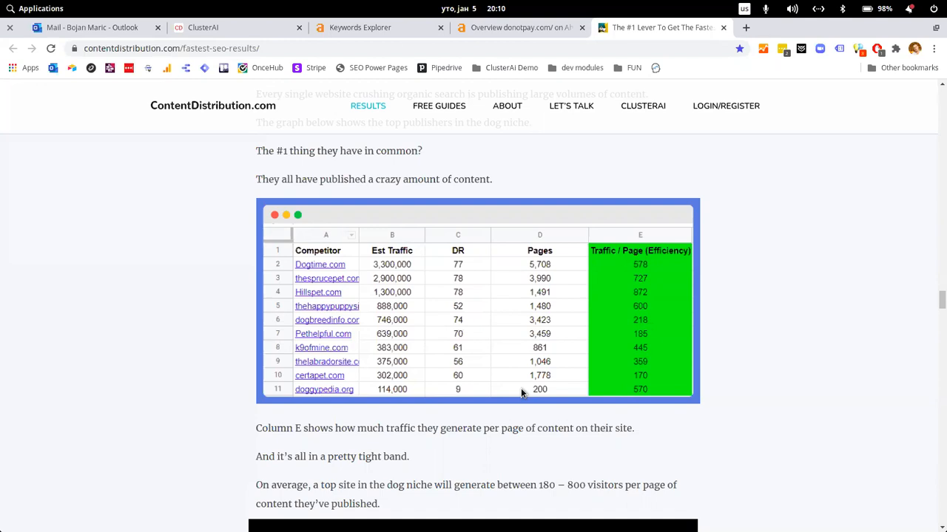
pyautogui.moveTo(666, 212)
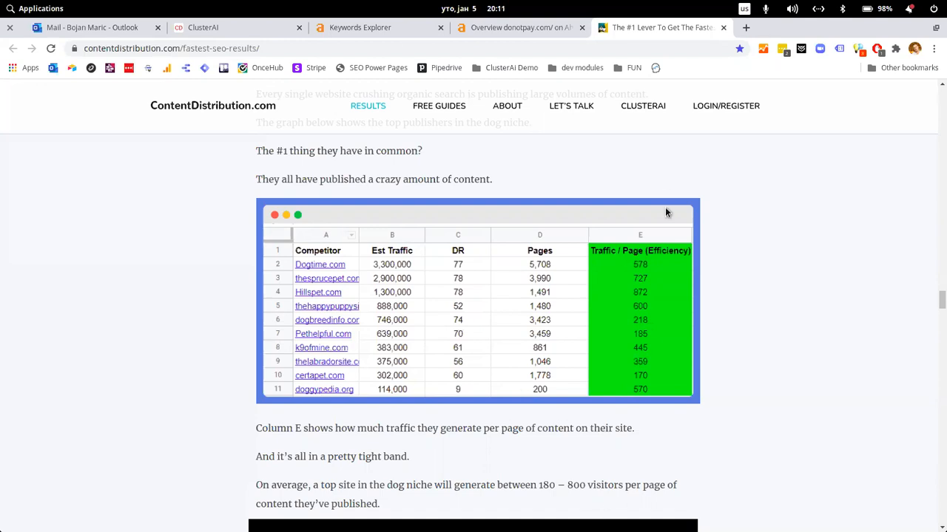
pyautogui.moveTo(645, 341)
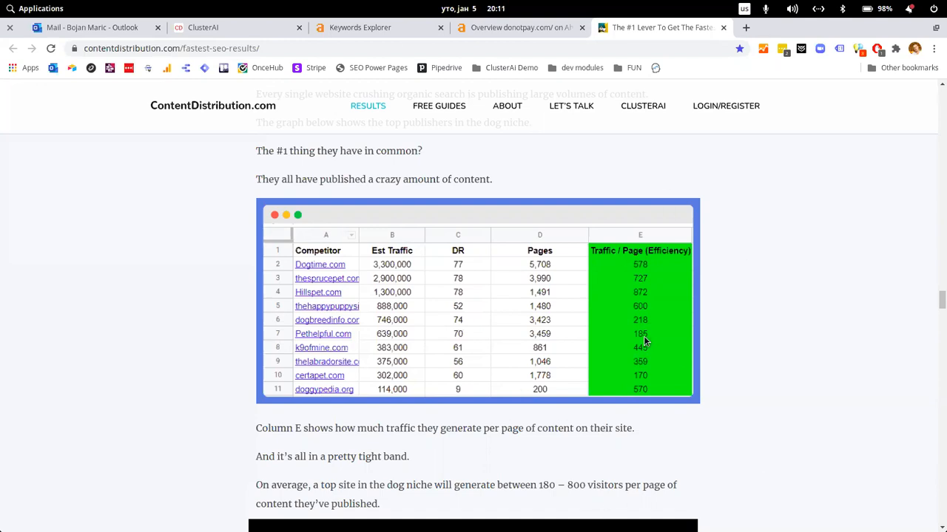
pyautogui.moveTo(680, 438)
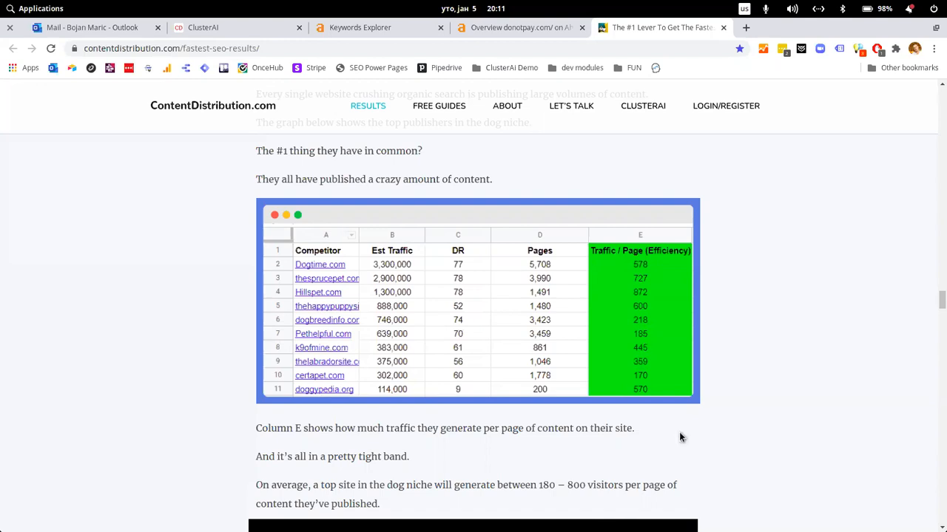
pyautogui.moveTo(402, 302)
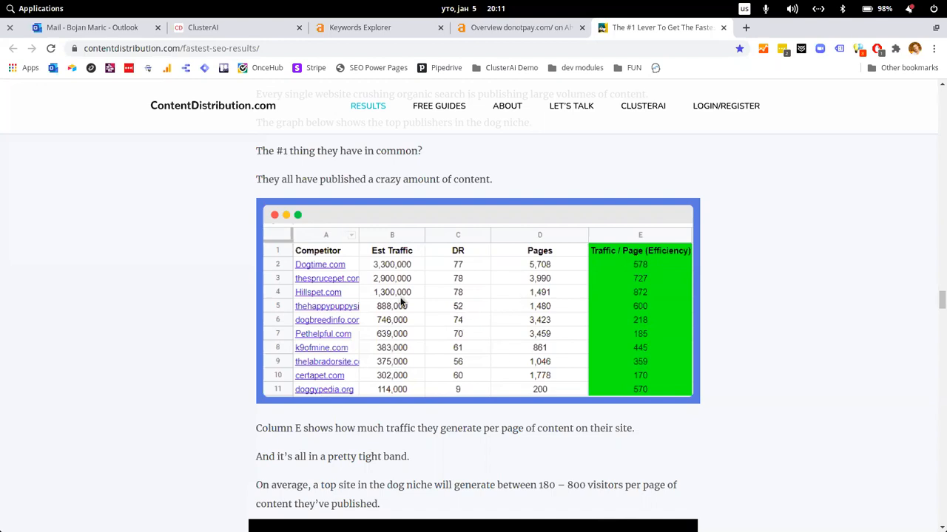
pyautogui.moveTo(609, 450)
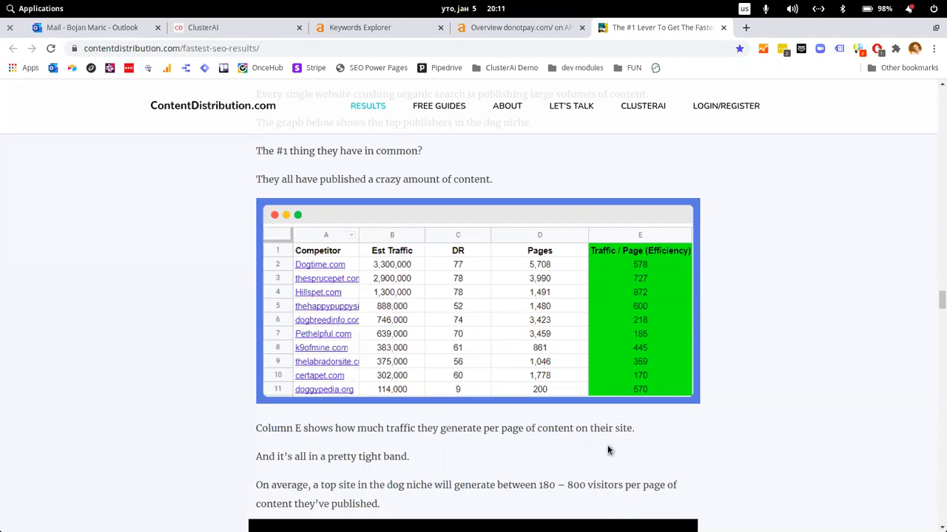
pyautogui.moveTo(698, 411)
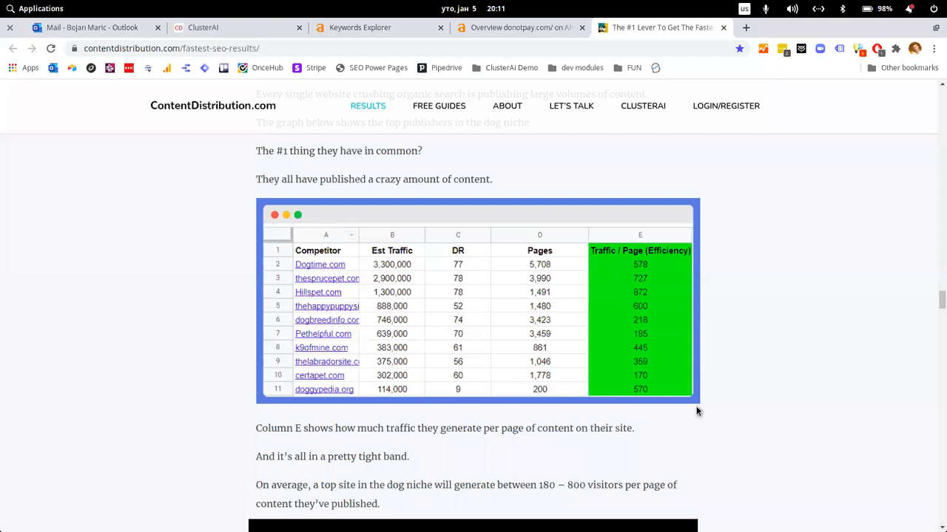
pyautogui.moveTo(734, 442)
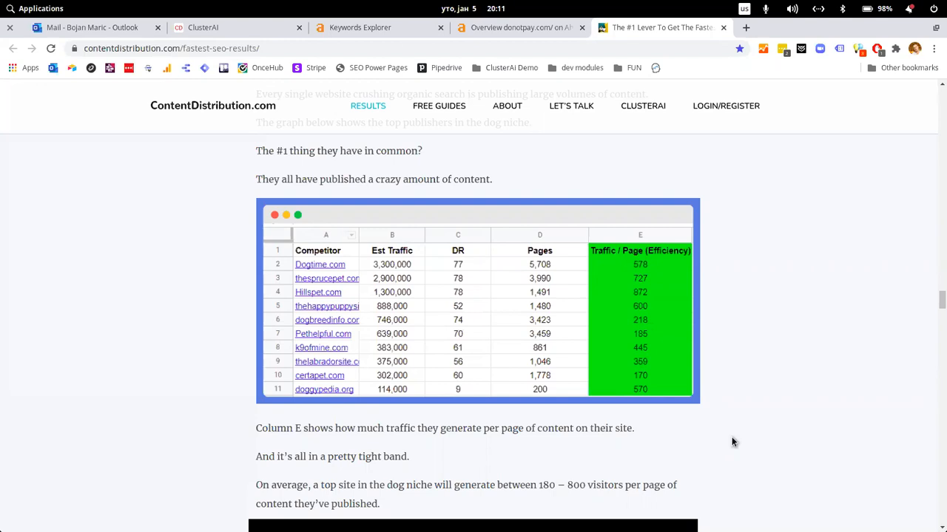
pyautogui.moveTo(541, 394)
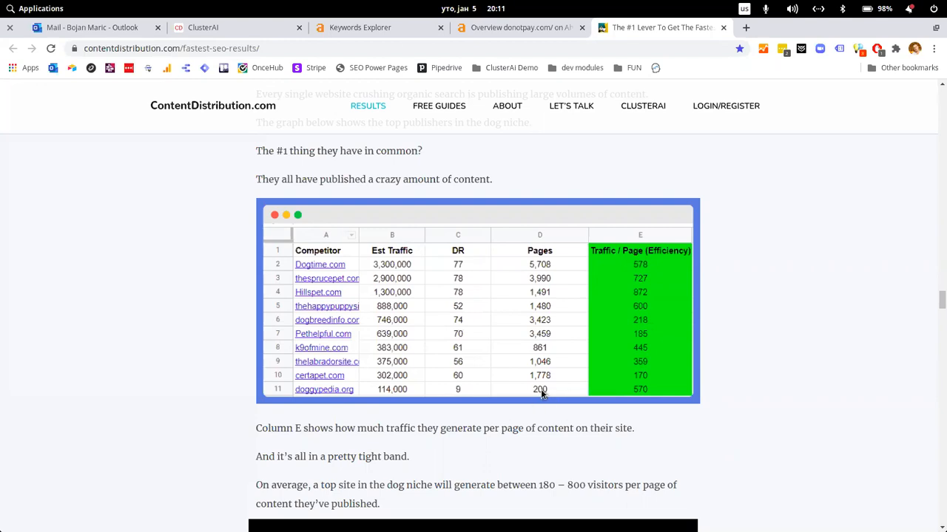
pyautogui.moveTo(541, 342)
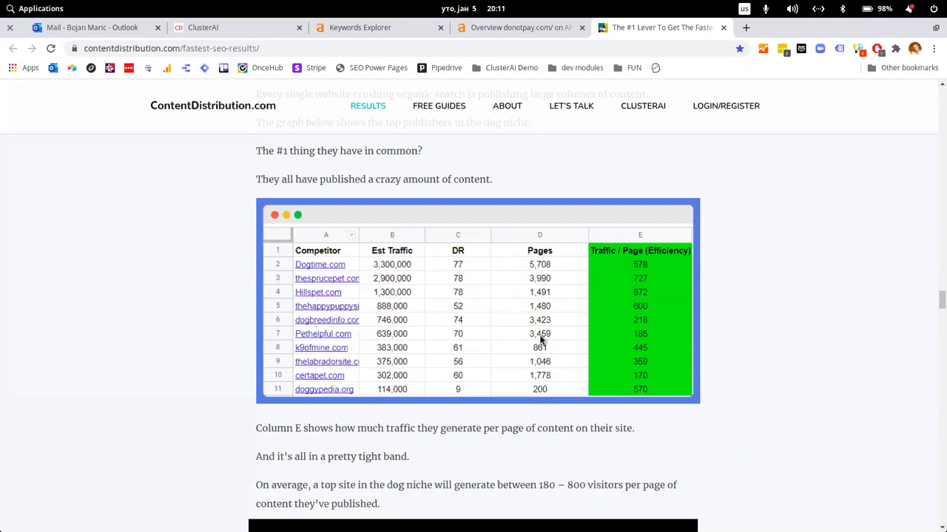
pyautogui.moveTo(546, 383)
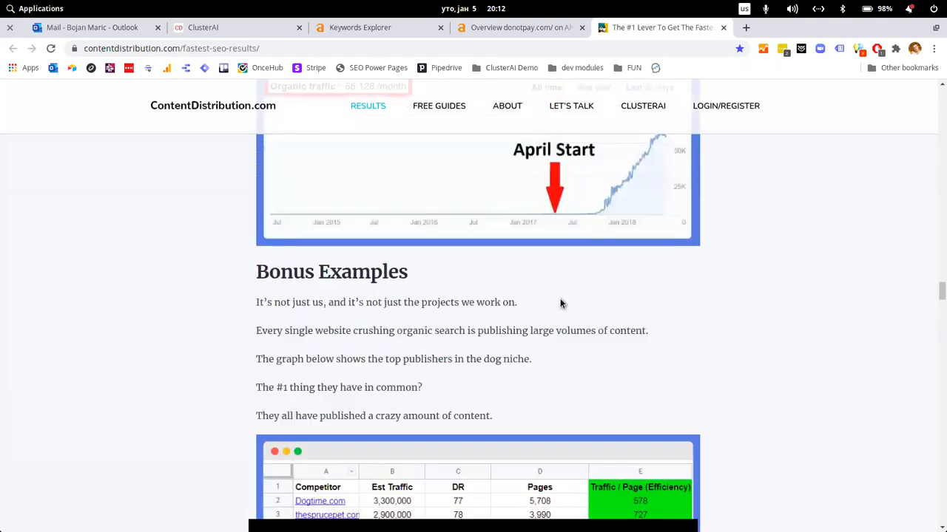
# Scroll the article, then show the donotpay.com Site Explorer overview (490K traffic, 54.5K backlinks).
pyautogui.scroll(-3)
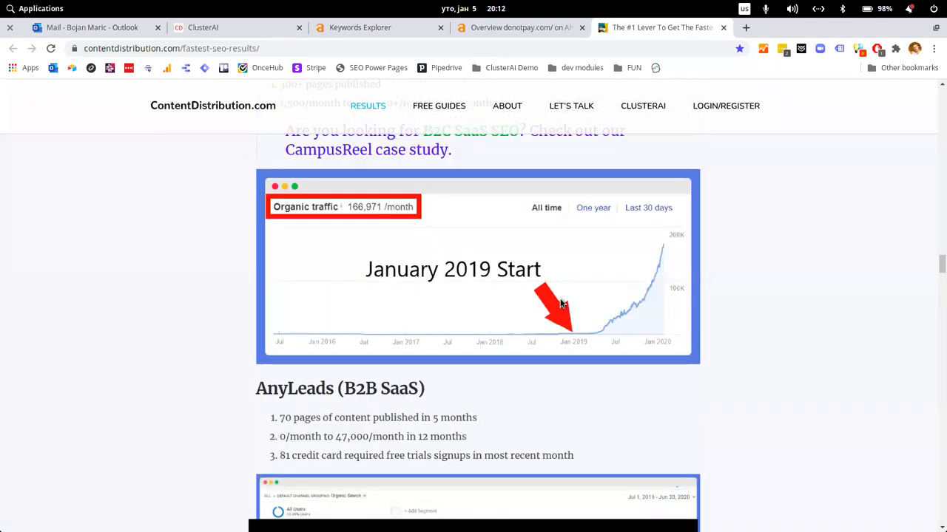
pyautogui.scroll(-3)
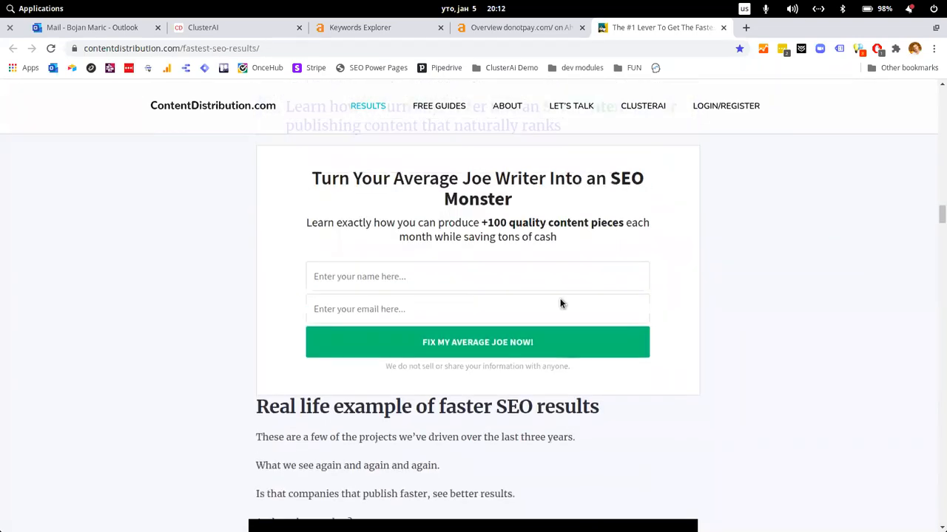
pyautogui.click(518, 28)
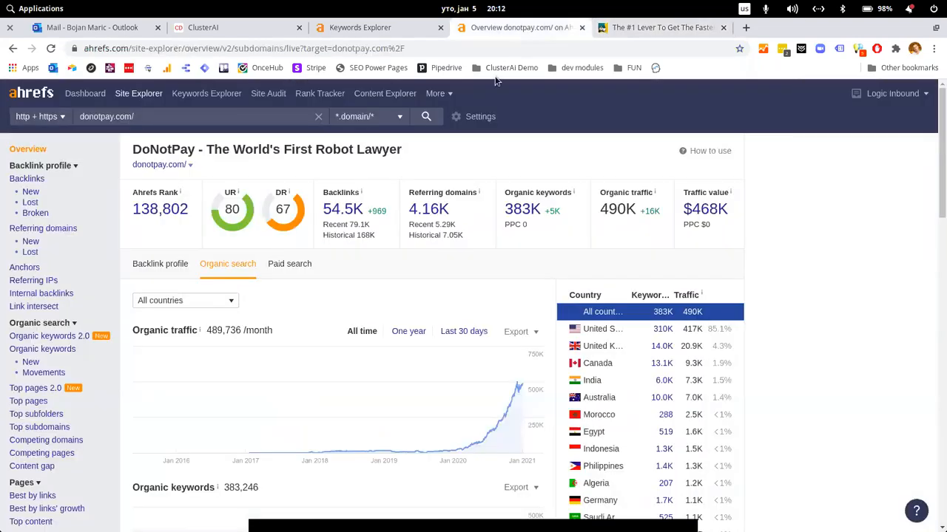
pyautogui.moveTo(477, 275)
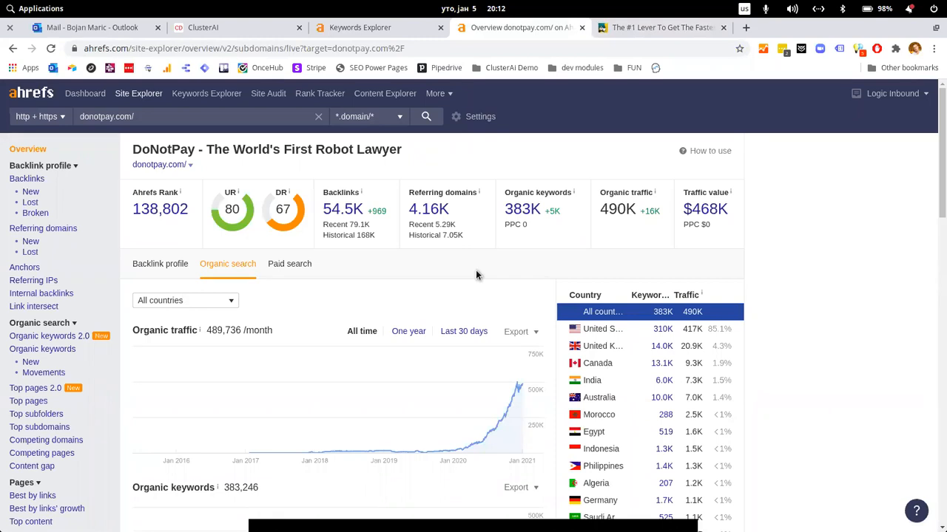
pyautogui.moveTo(600, 225)
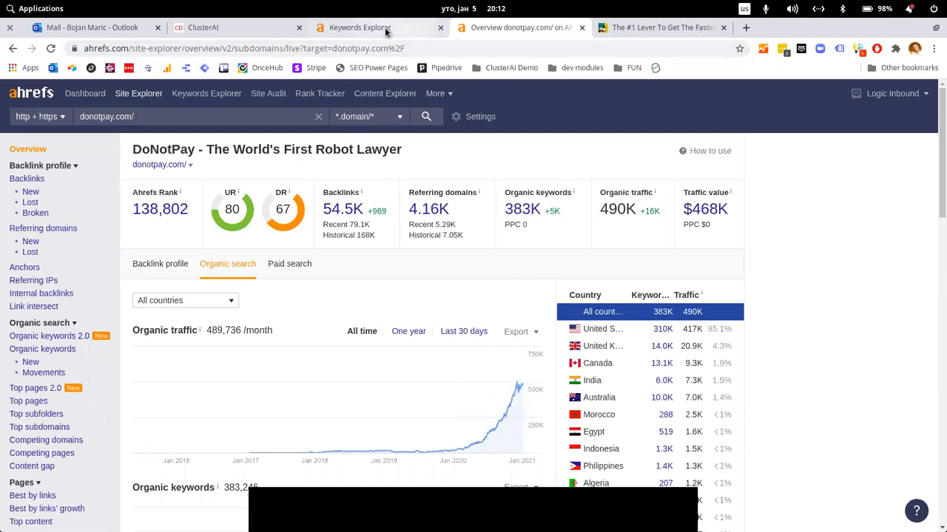
# Switch to Ahrefs Keywords Explorer and select its empty keyword search box.
pyautogui.click(207, 93)
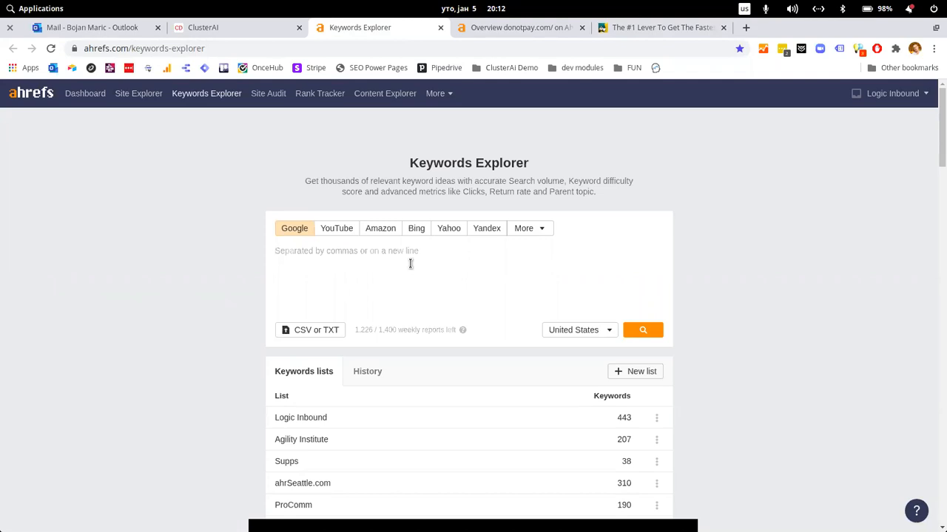
pyautogui.click(410, 264)
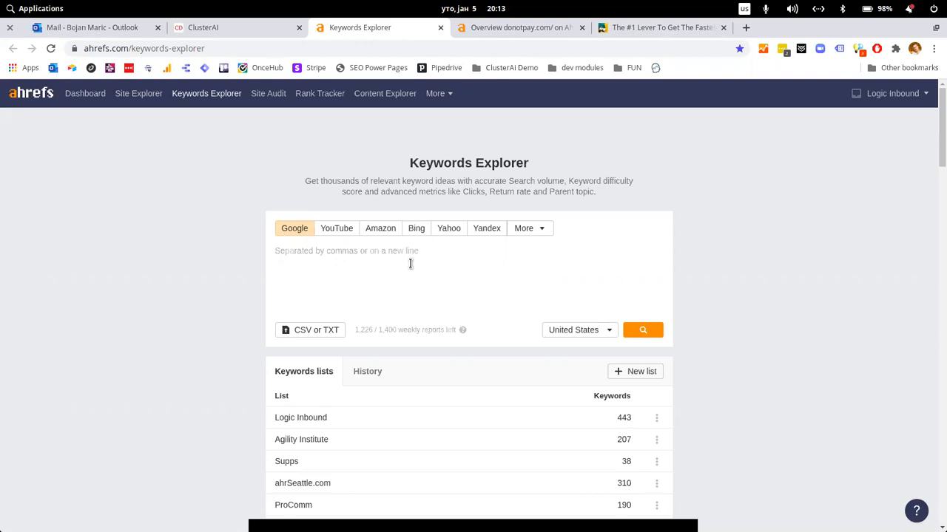
pyautogui.click(409, 259)
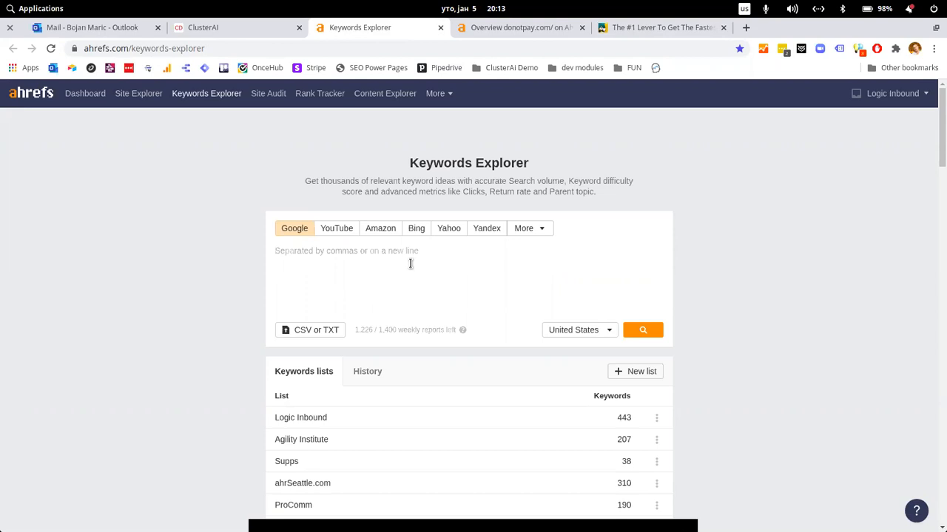
# Search the seed keywords 'ski, skiing', returning KD 86 and 90 at 39K volume.
pyautogui.click(410, 263)
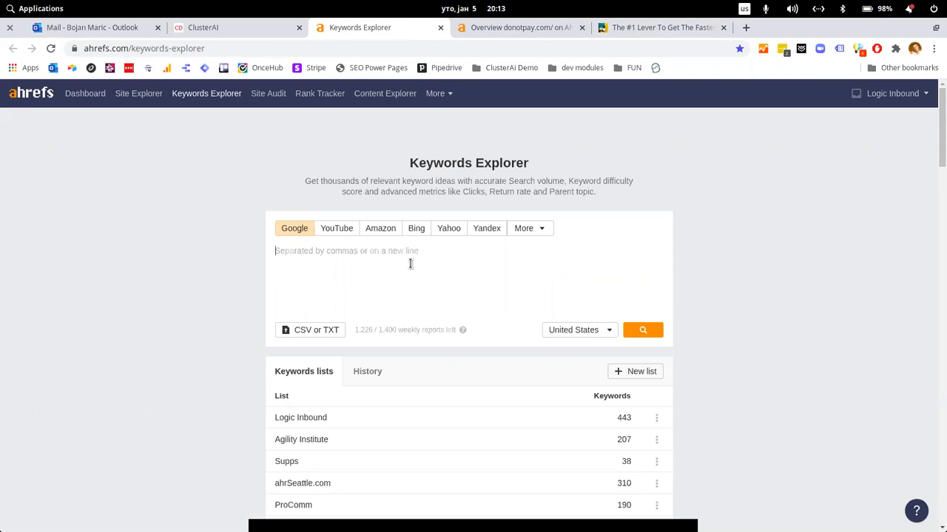
pyautogui.write('ski')
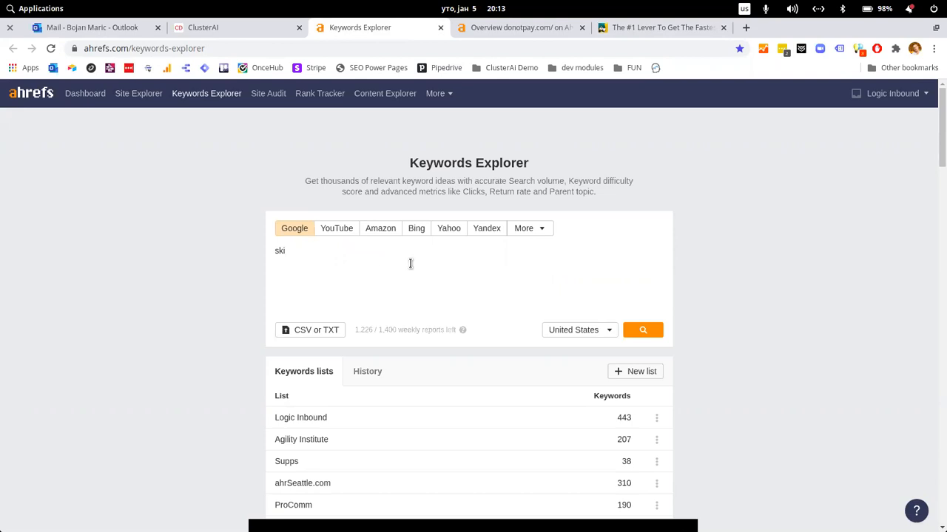
pyautogui.write(', ski')
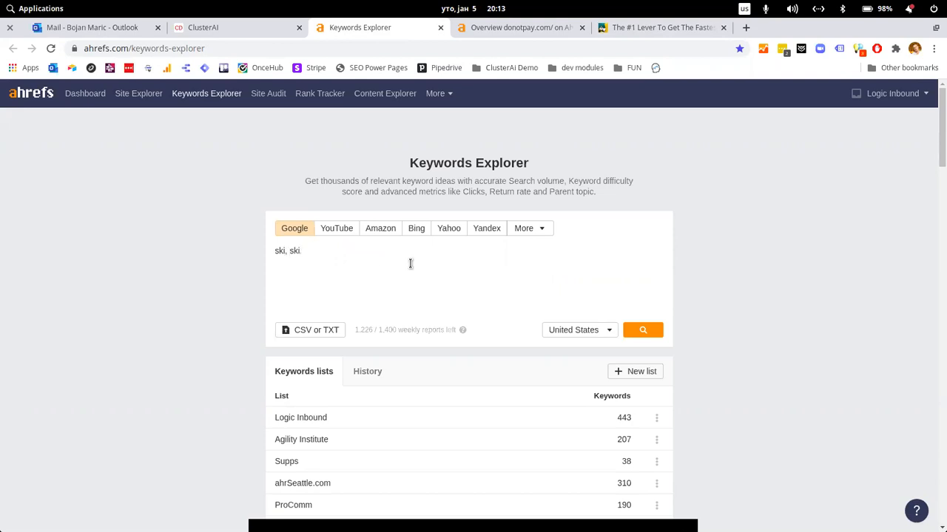
pyautogui.click(642, 330)
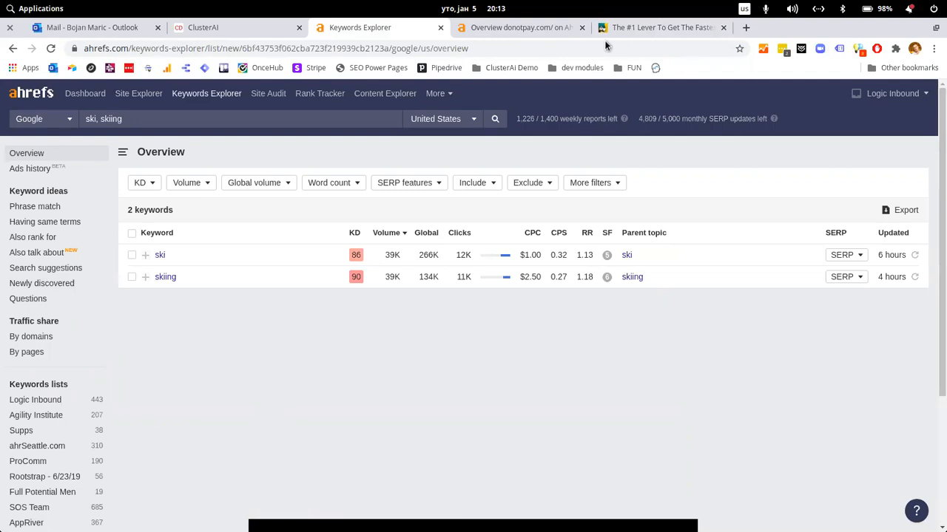
pyautogui.moveTo(566, 417)
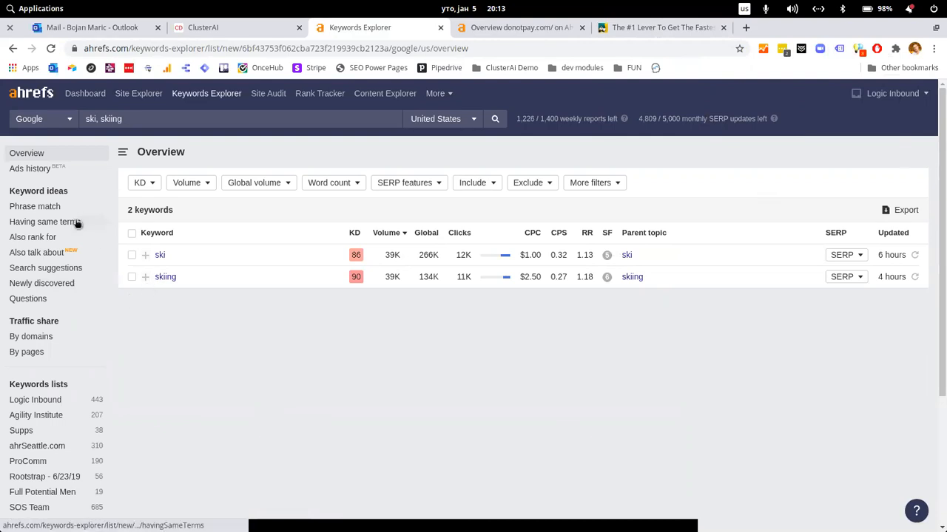
pyautogui.click(44, 222)
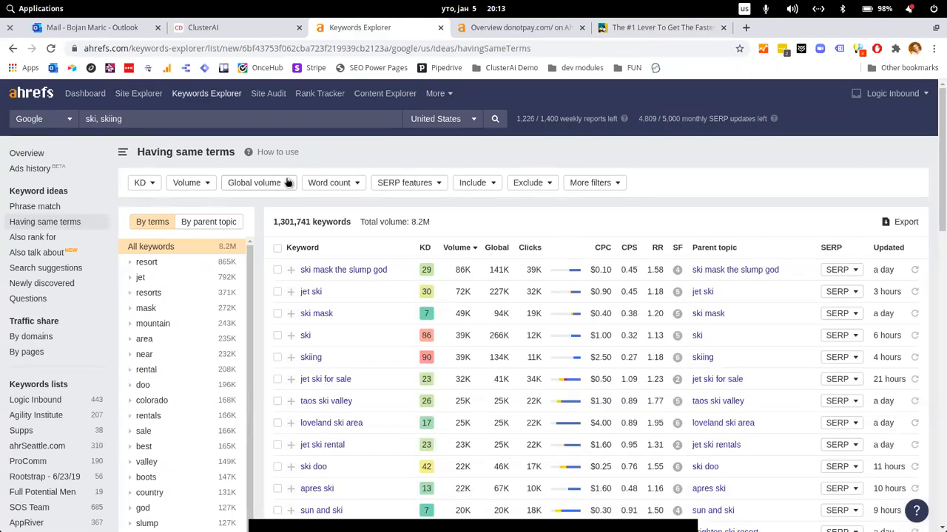
pyautogui.moveTo(588, 349)
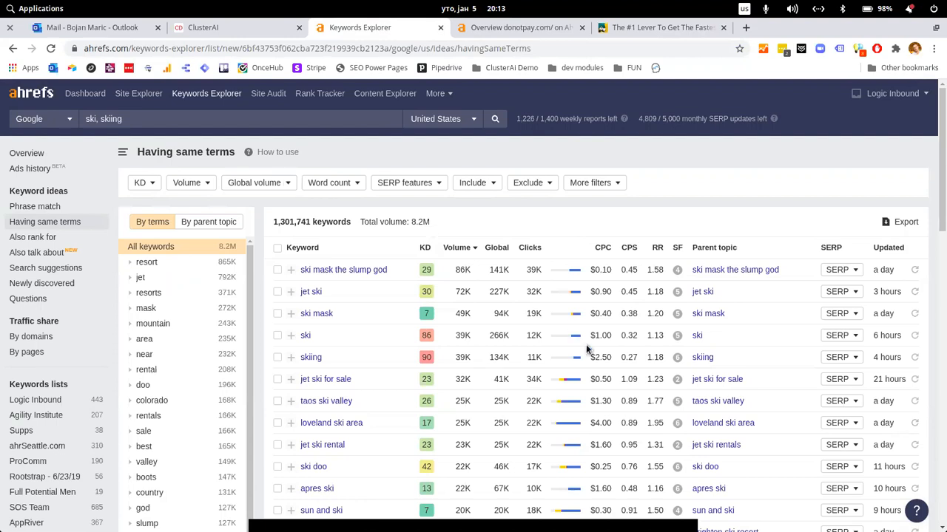
pyautogui.moveTo(657, 247)
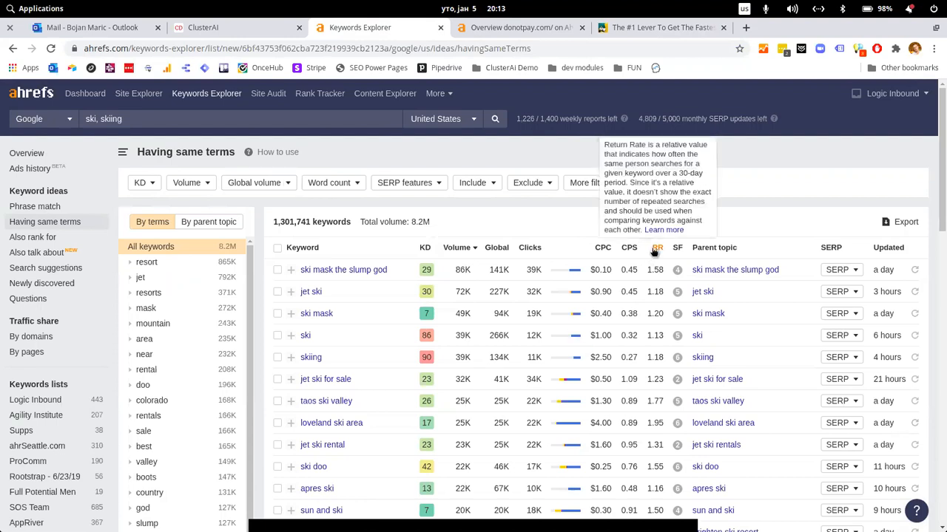
pyautogui.moveTo(554, 227)
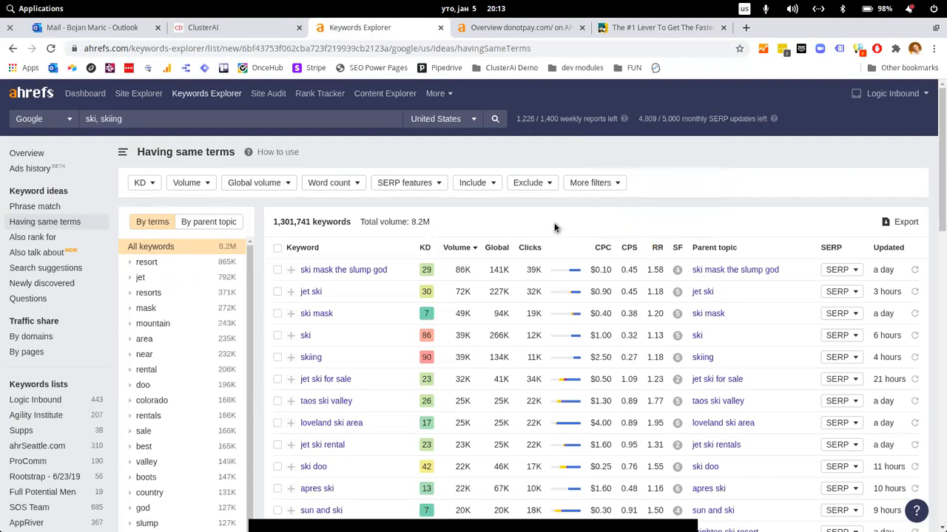
pyautogui.moveTo(465, 313)
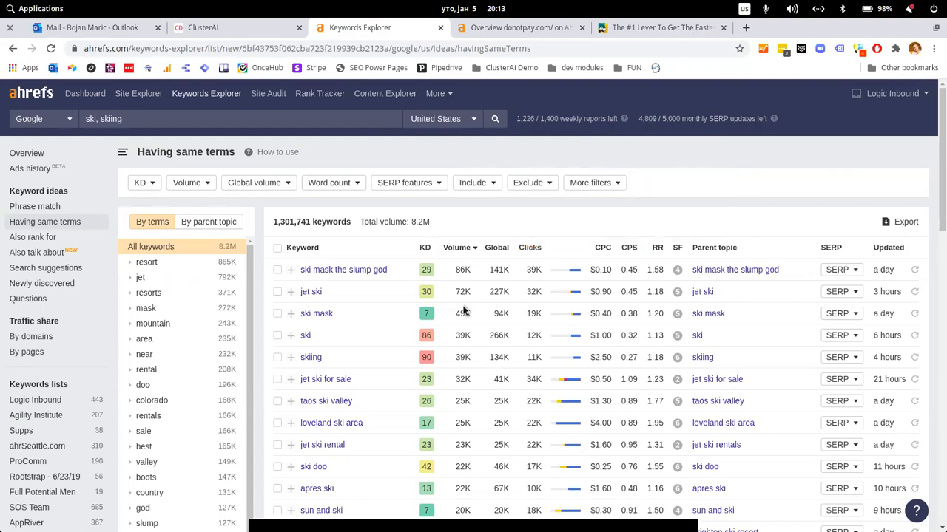
pyautogui.scroll(-3)
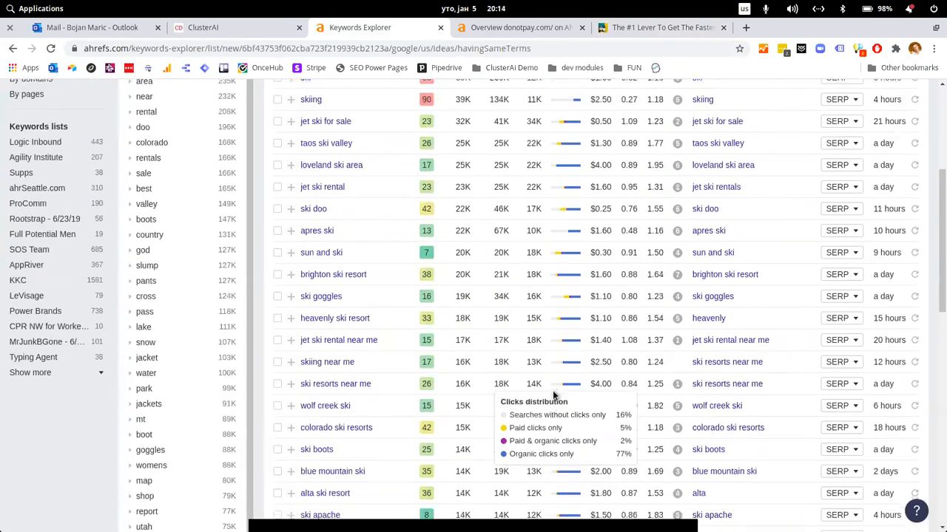
pyautogui.scroll(3)
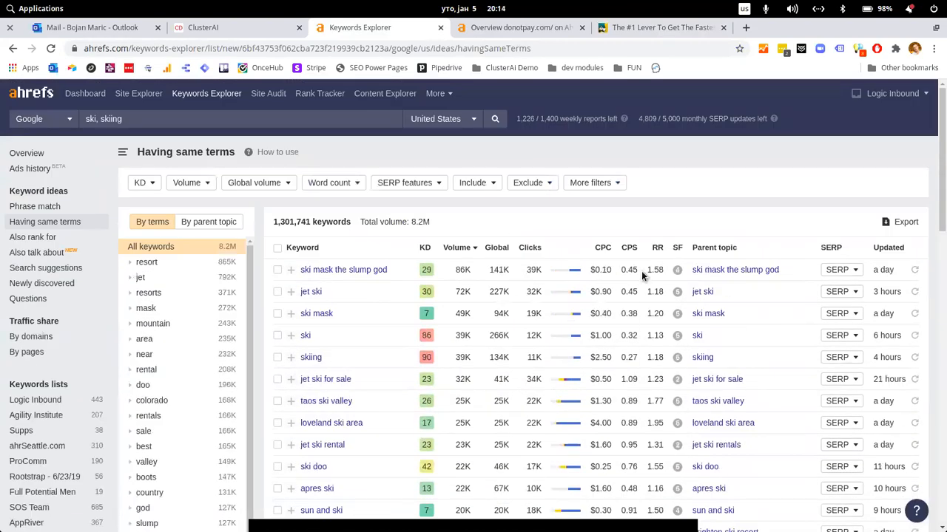
pyautogui.moveTo(562, 238)
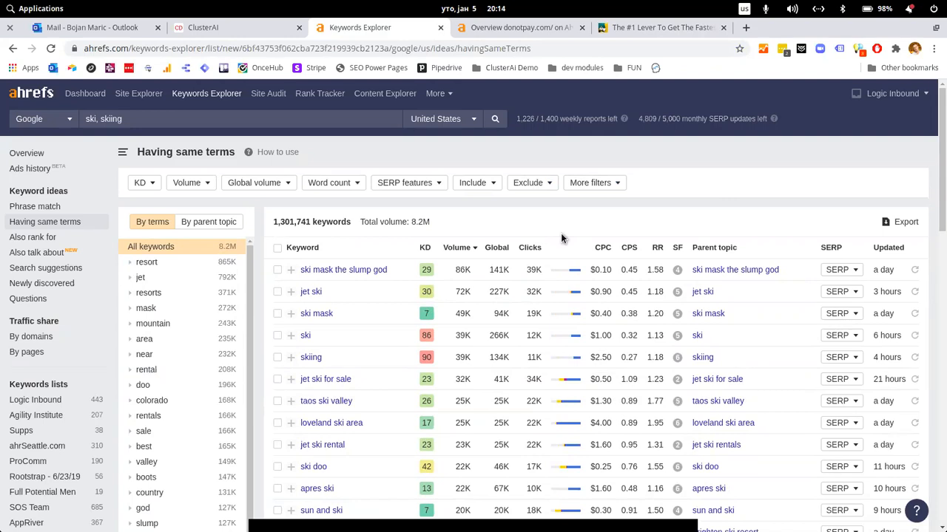
pyautogui.moveTo(477, 182)
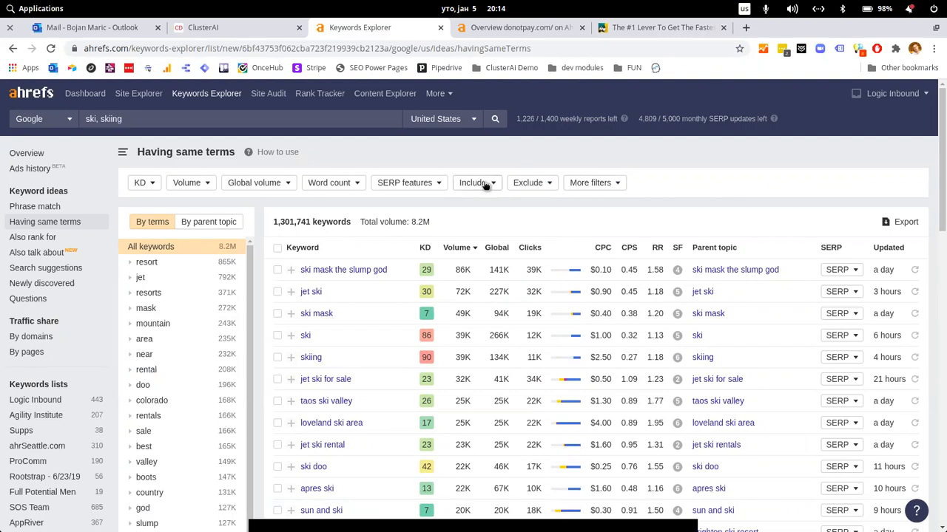
# Add an Include filter matching any of who, what, when, how, could, should, would.
pyautogui.click(473, 182)
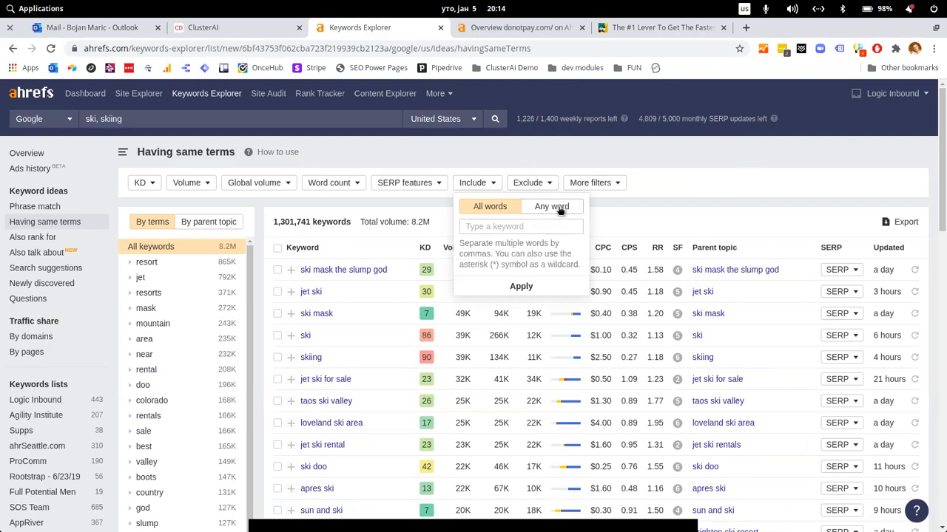
pyautogui.click(551, 206)
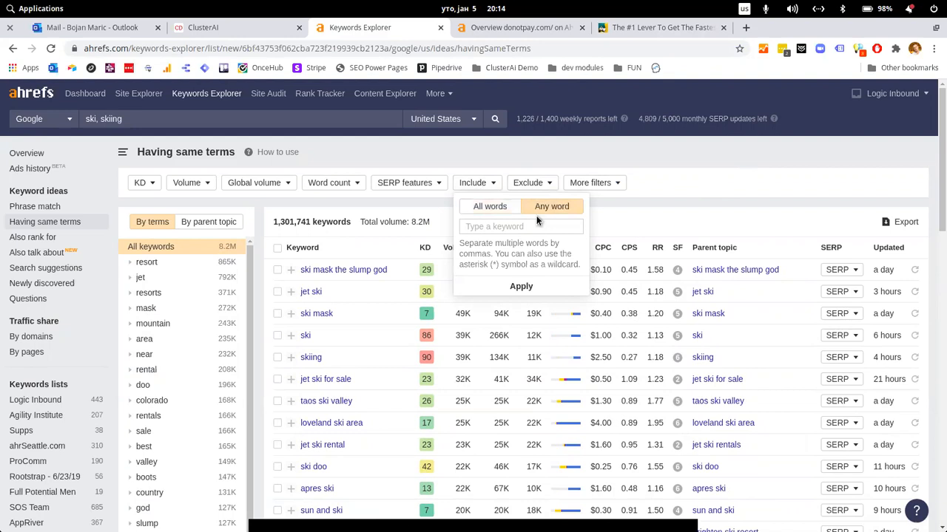
pyautogui.click(521, 226)
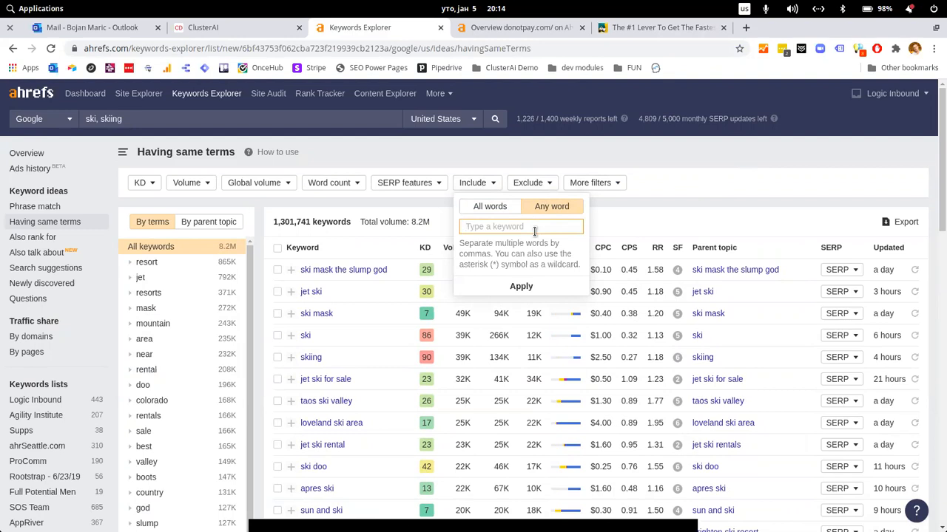
pyautogui.write('who, what')
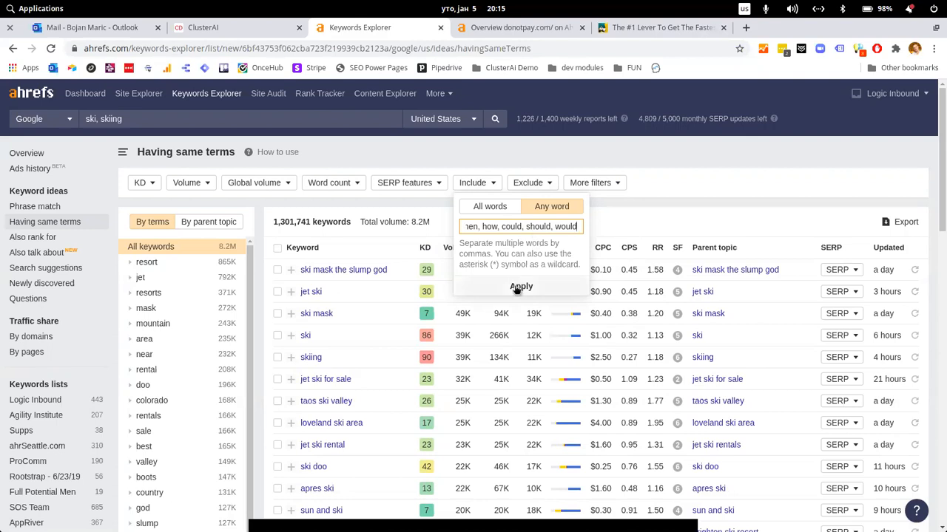
pyautogui.click(520, 287)
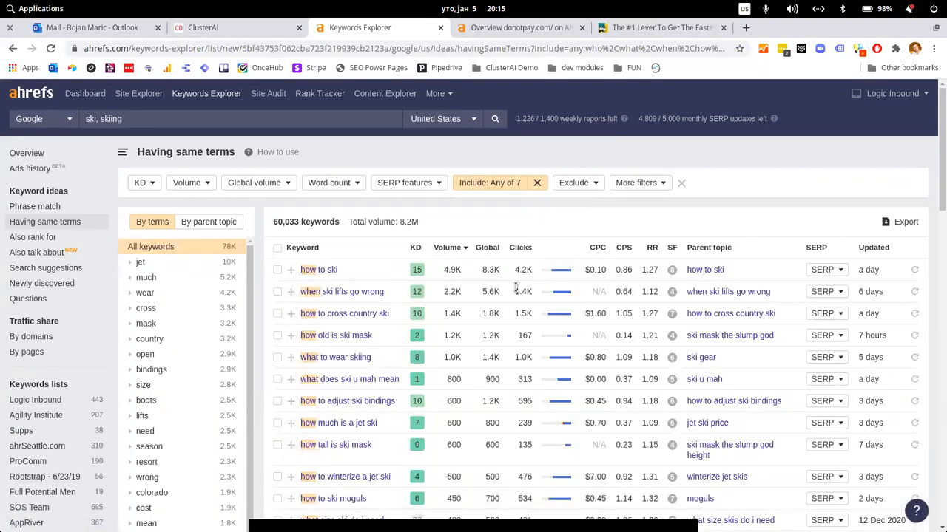
# Scroll through the 60,033 question keywords led by 'how to ski' at 4.9K volume.
pyautogui.scroll(-3)
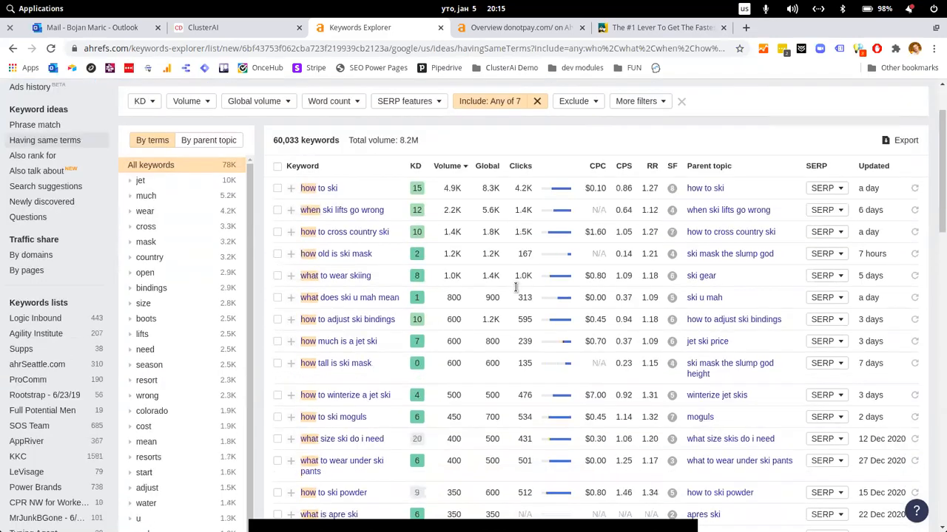
pyautogui.scroll(-3)
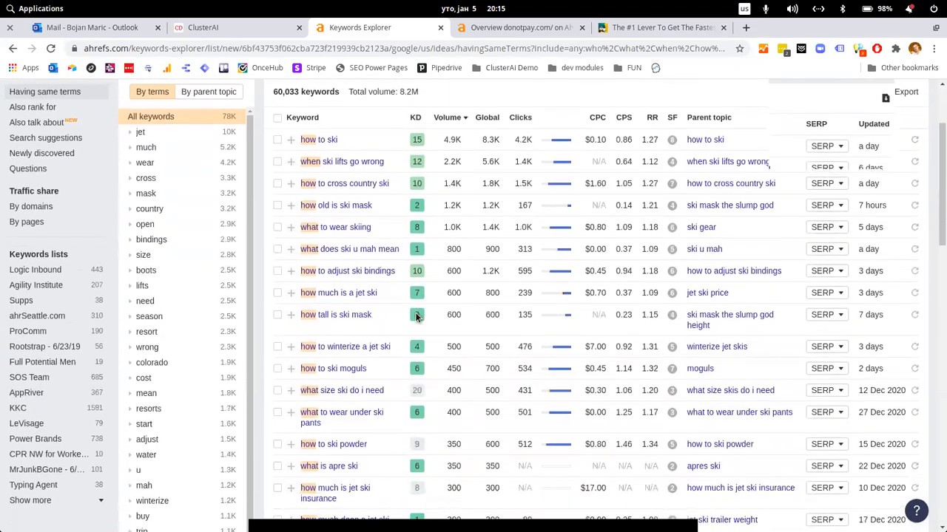
pyautogui.scroll(-3)
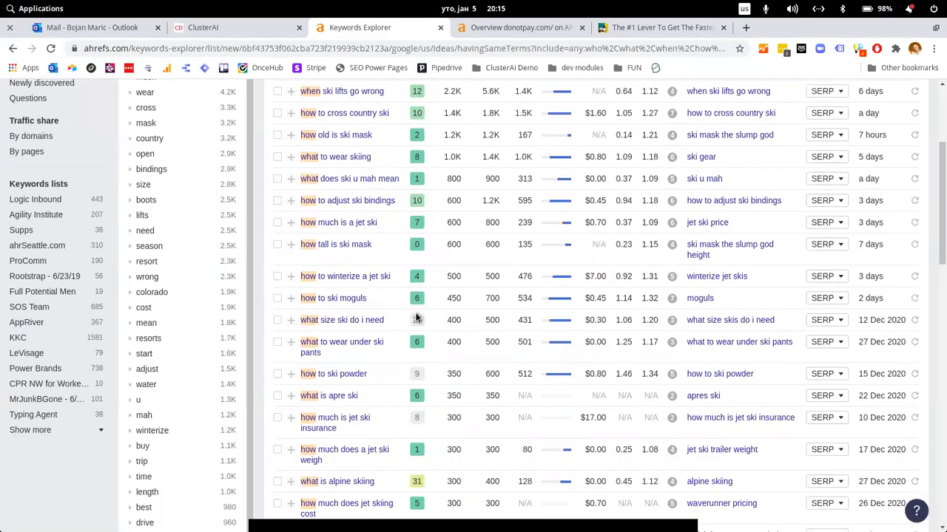
pyautogui.scroll(-3)
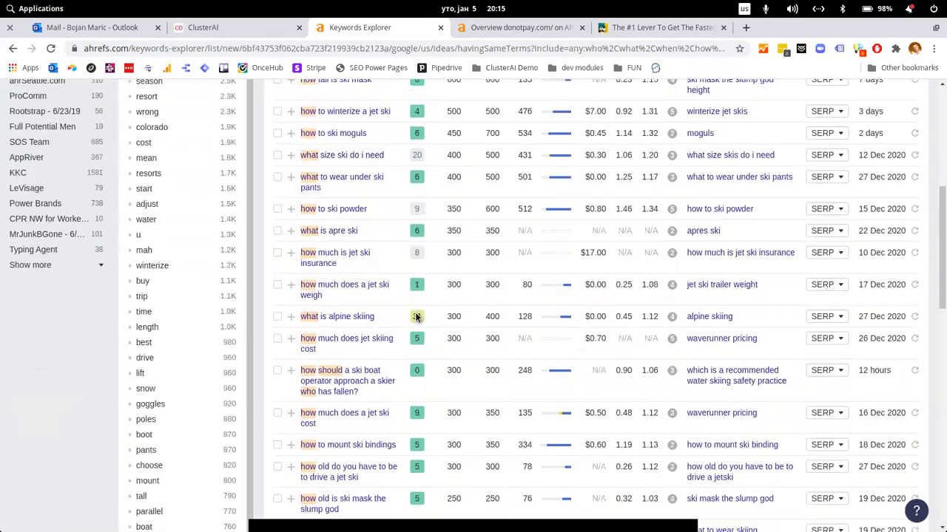
pyautogui.scroll(-3)
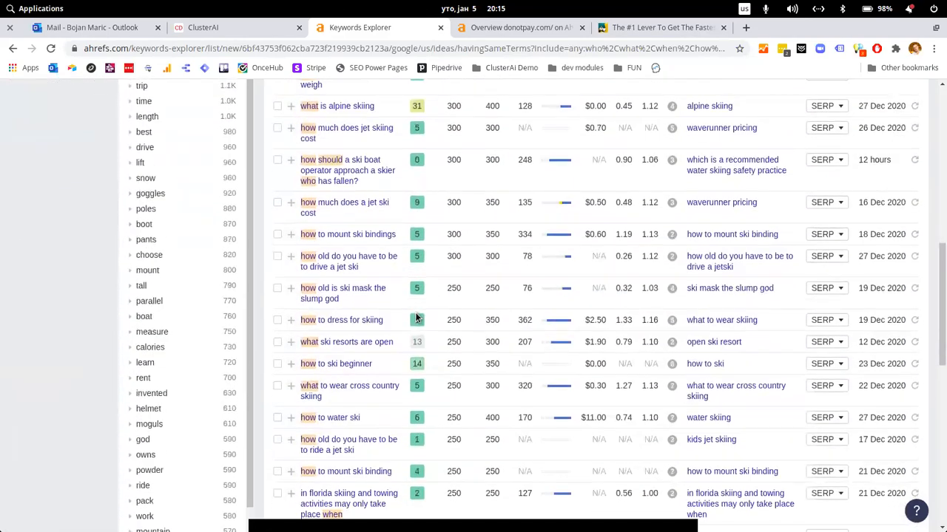
pyautogui.scroll(-3)
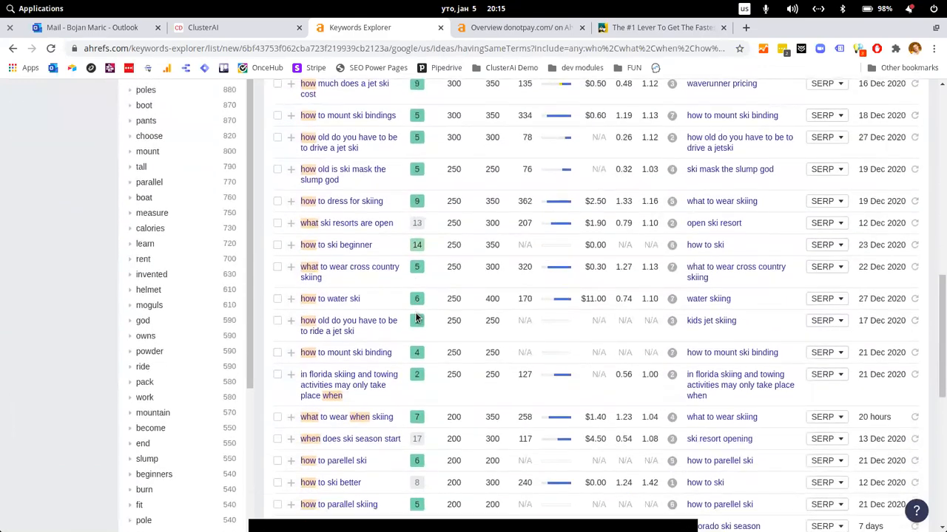
pyautogui.scroll(-3)
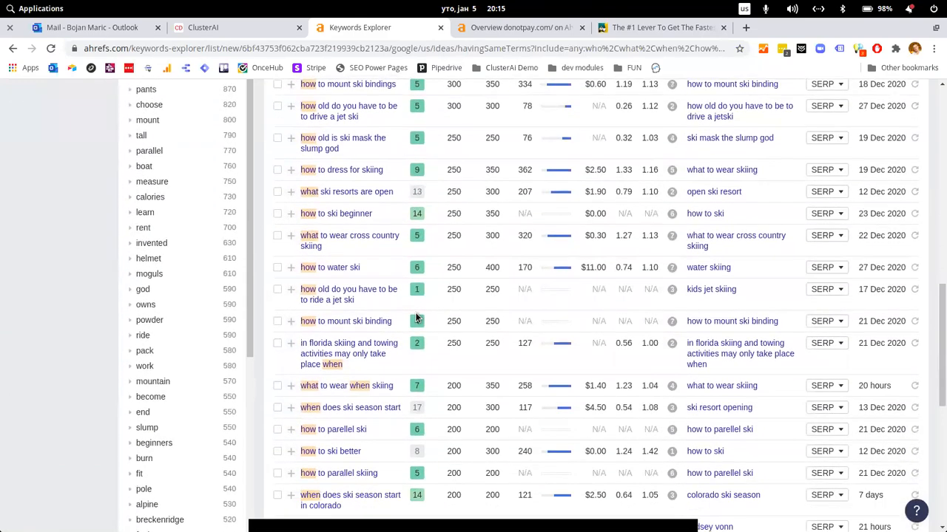
pyautogui.scroll(3)
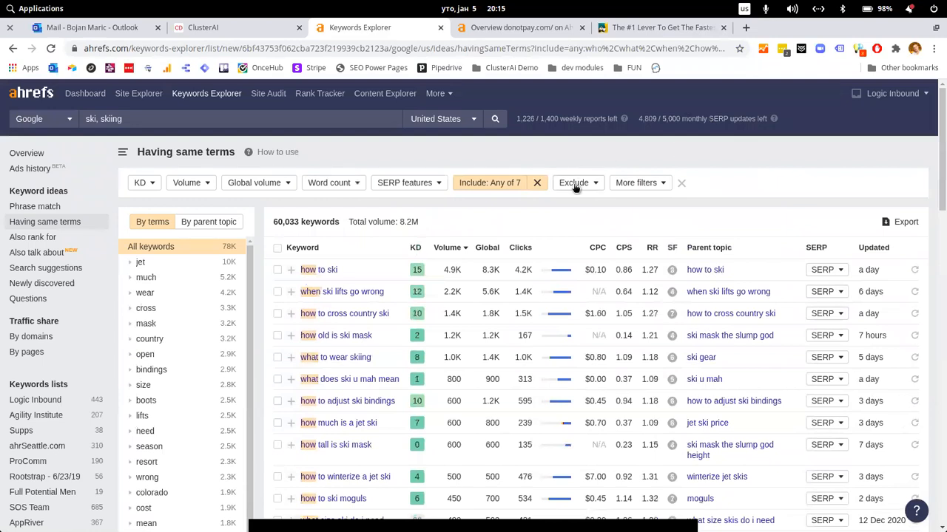
# Exclude keywords containing water, jet or near, leaving 52,271 results.
pyautogui.click(573, 183)
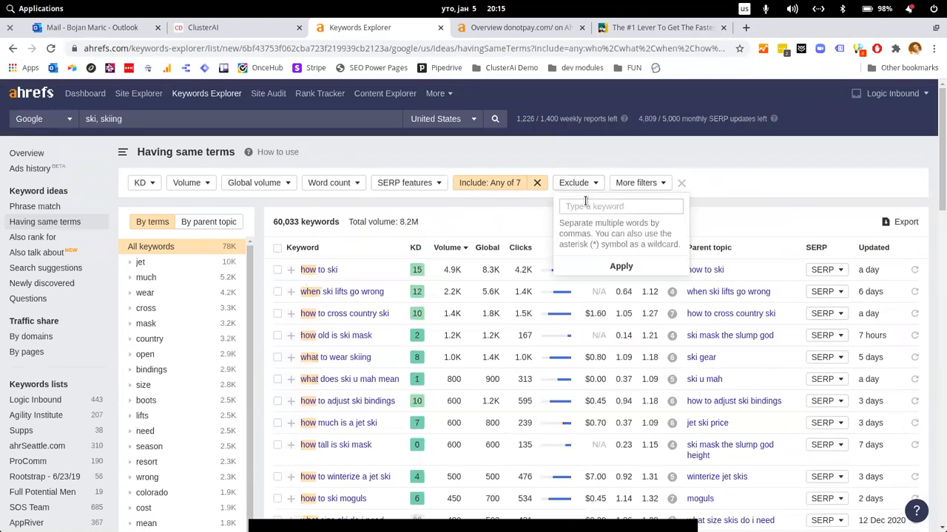
pyautogui.write('water,')
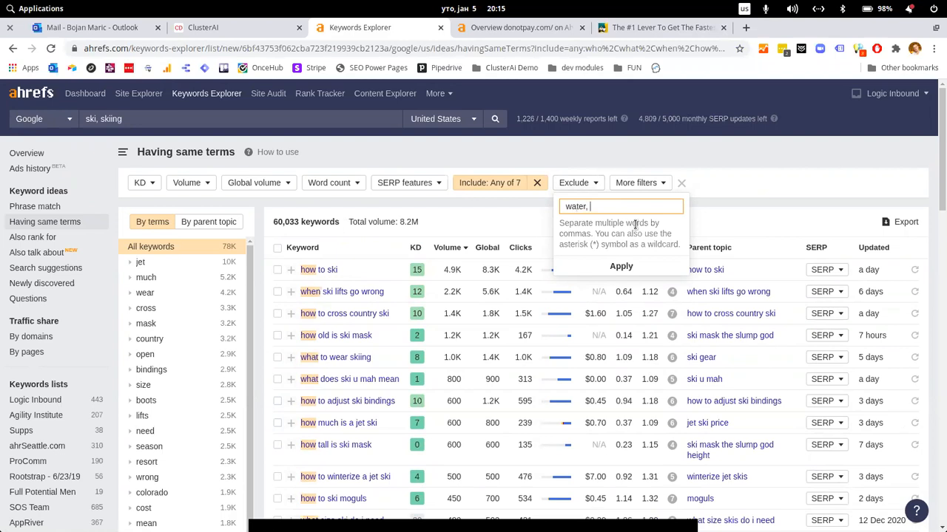
pyautogui.write('jet,')
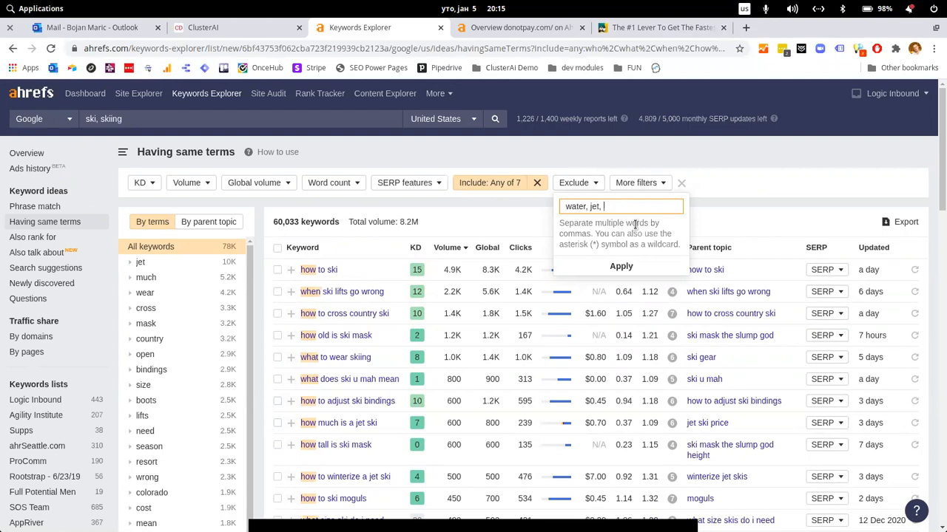
pyautogui.write('ner')
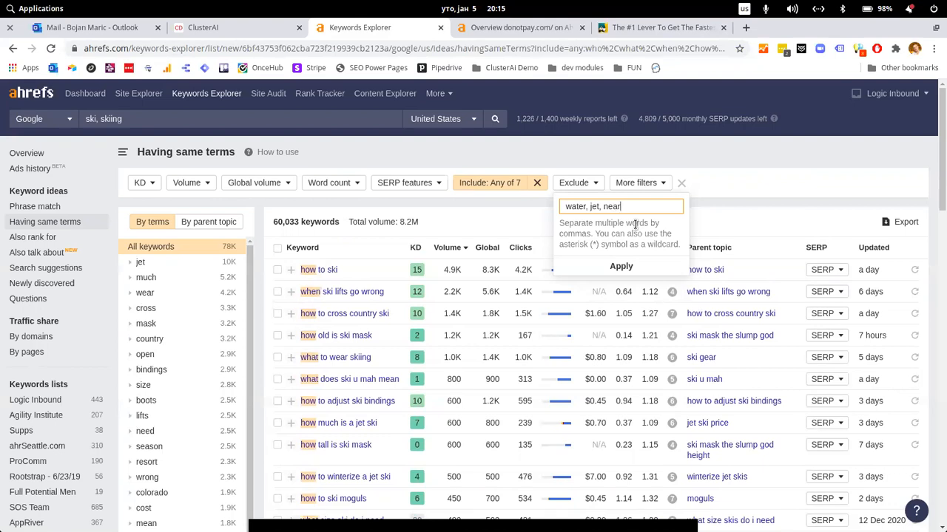
pyautogui.click(620, 266)
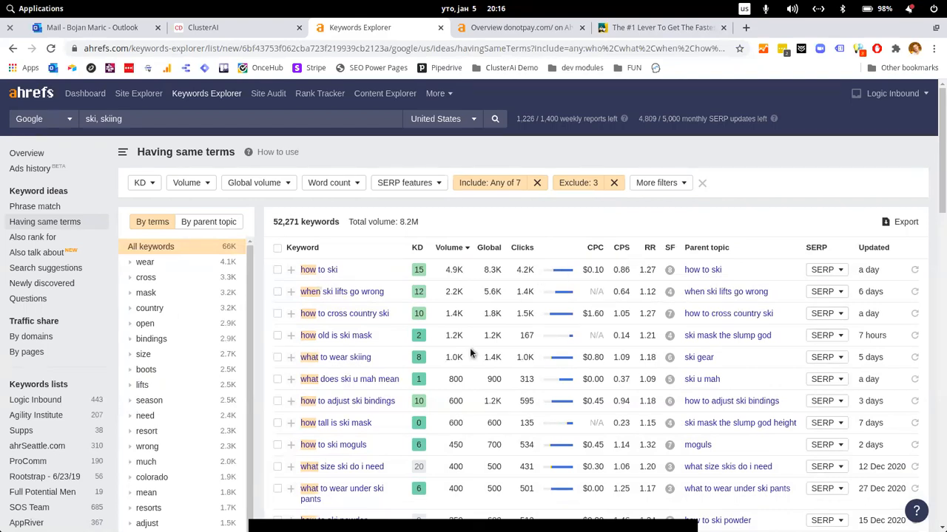
pyautogui.moveTo(408, 402)
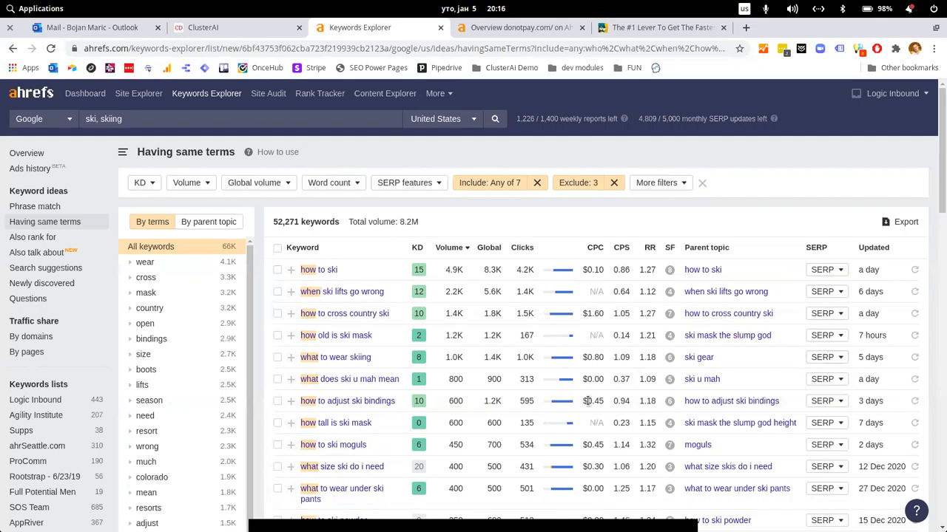
# Set a minimum search volume of 10, cutting the results to 1,897 keywords.
pyautogui.scroll(-3)
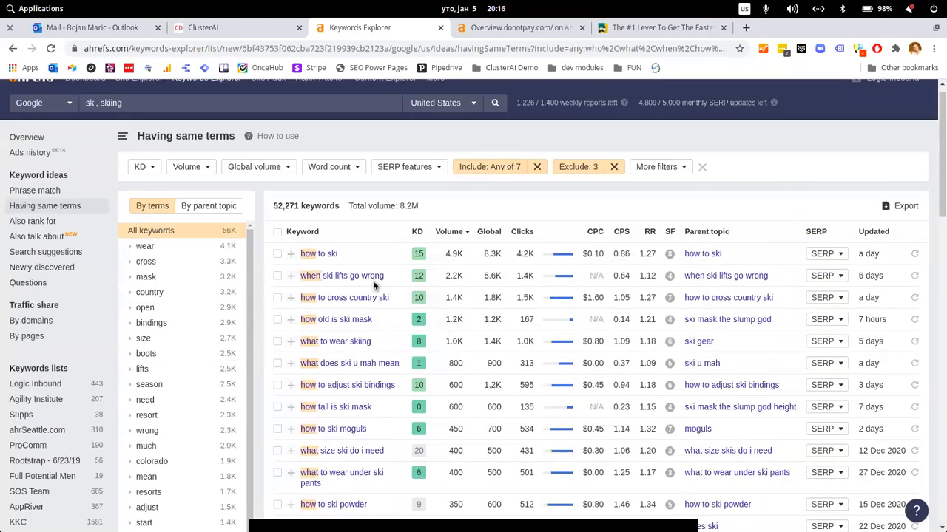
pyautogui.click(190, 167)
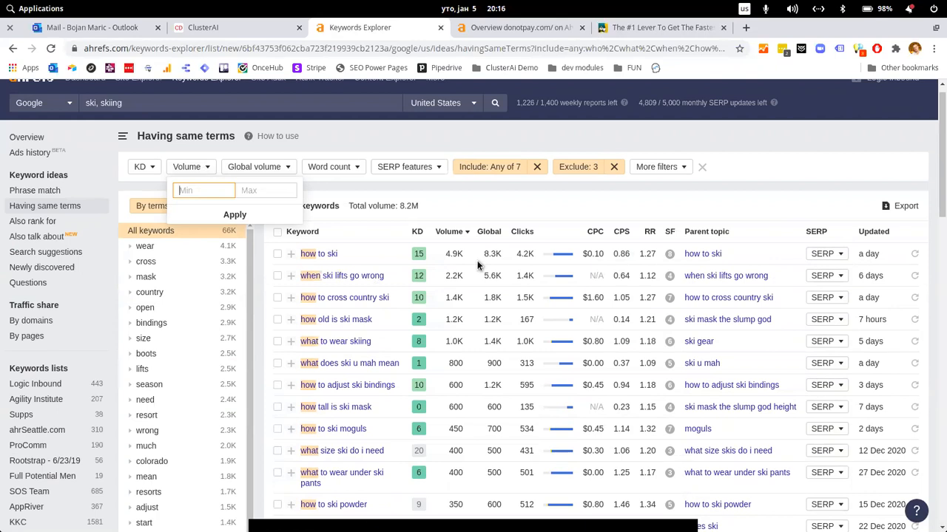
pyautogui.write('10')
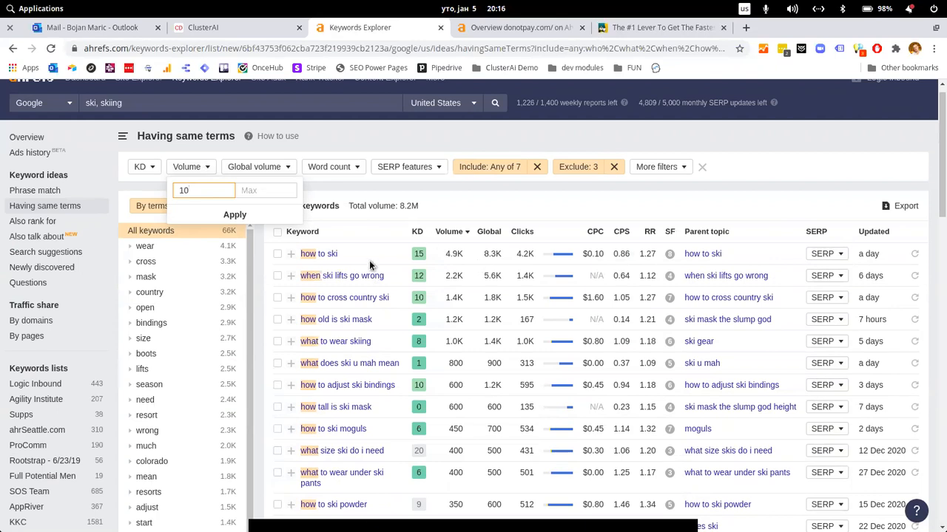
pyautogui.click(234, 214)
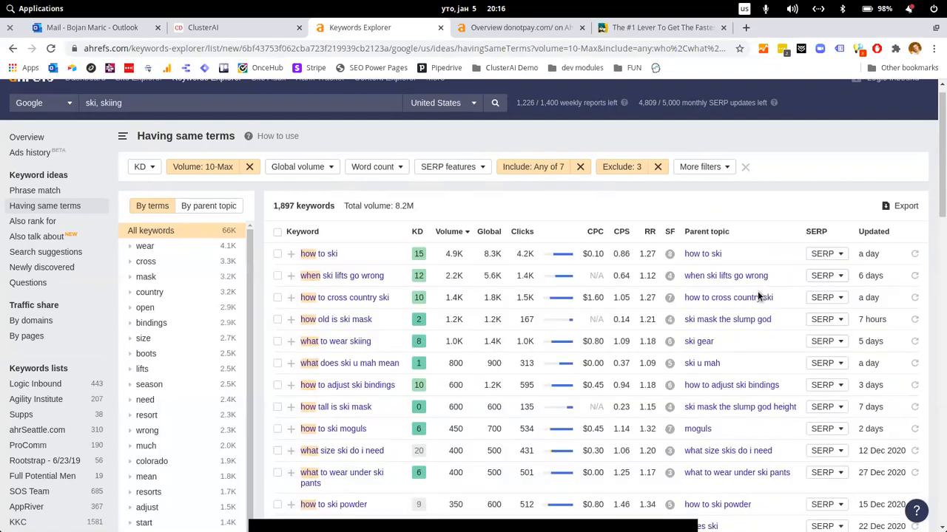
pyautogui.moveTo(874, 232)
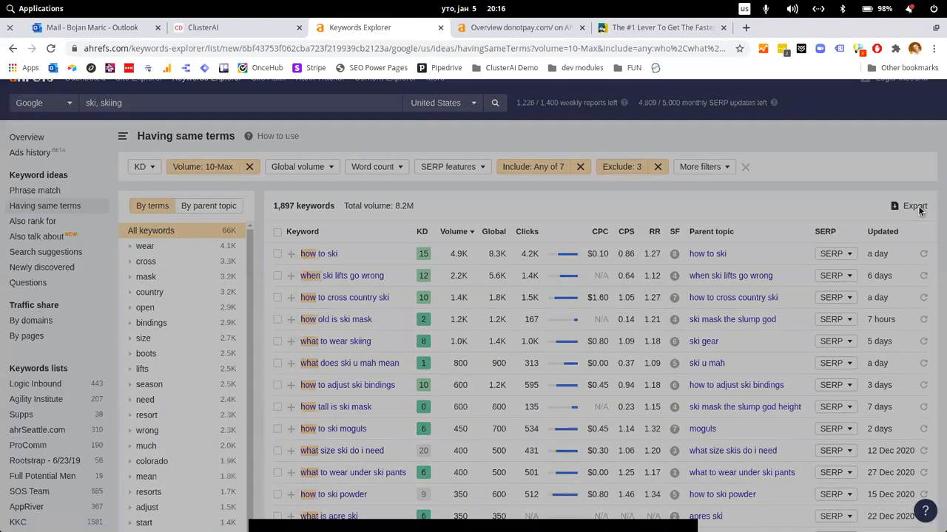
# Export all 1,897 filtered ski question keywords to a CSV file.
pyautogui.click(912, 205)
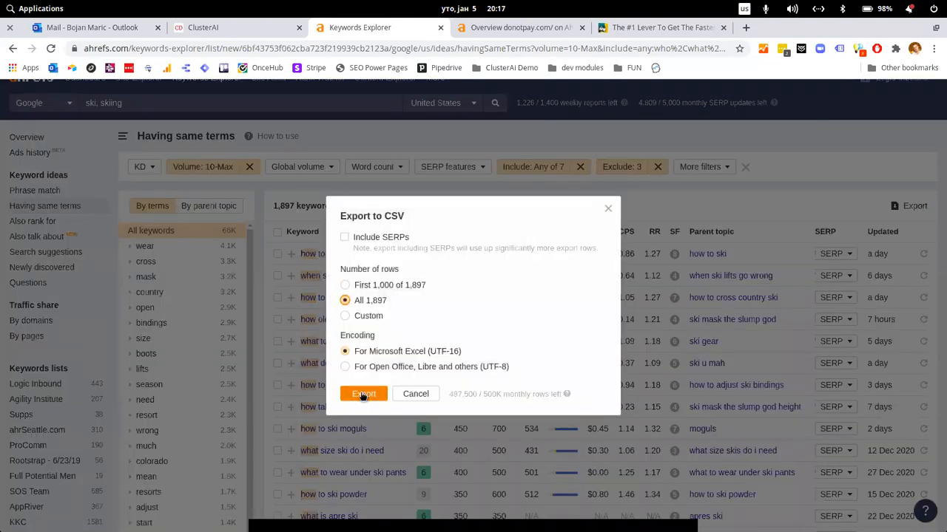
pyautogui.click(363, 393)
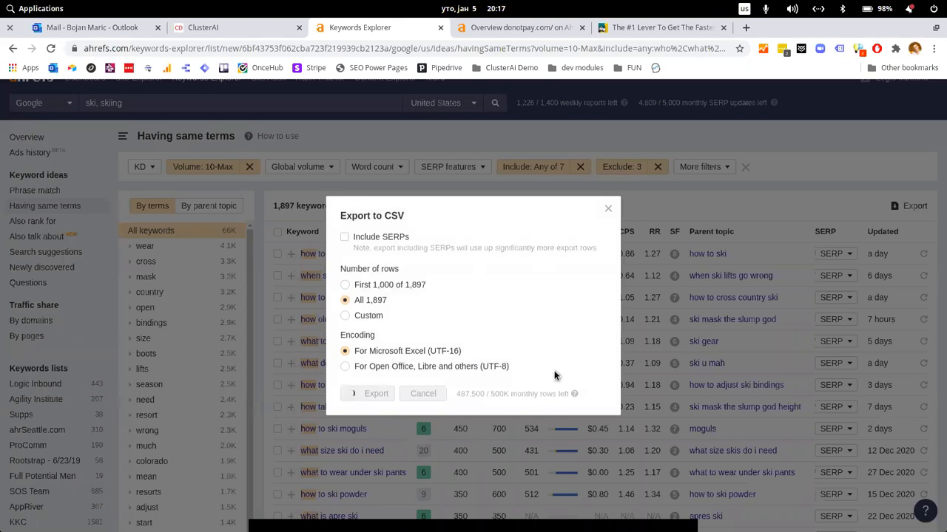
pyautogui.click(367, 393)
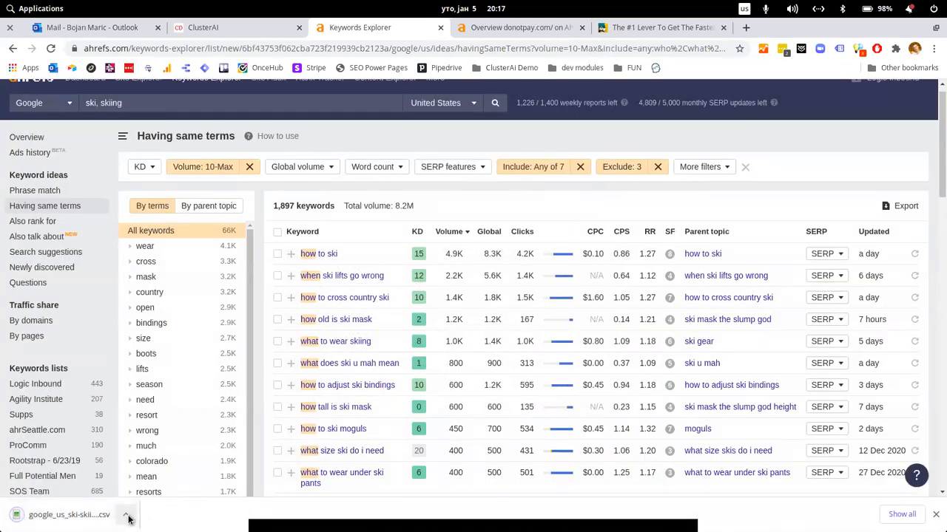
pyautogui.moveTo(593, 231)
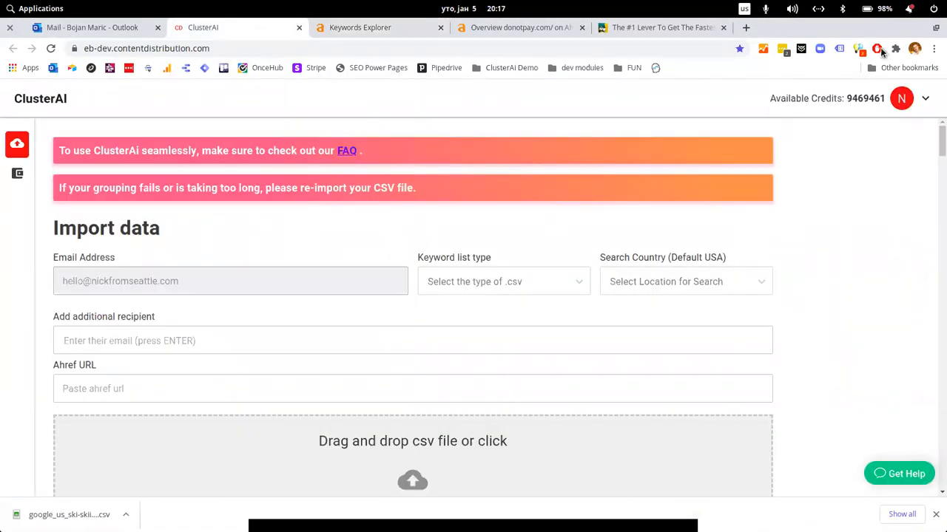
pyautogui.moveTo(795, 282)
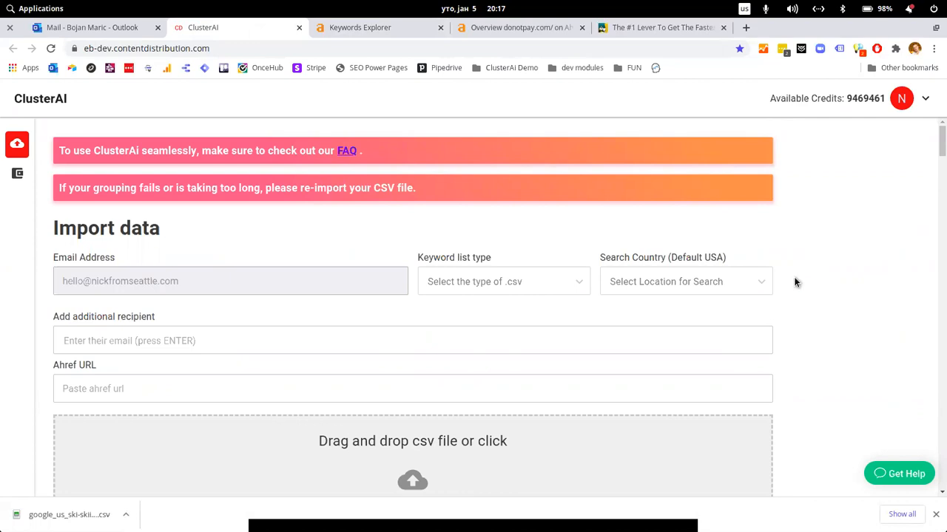
pyautogui.moveTo(801, 292)
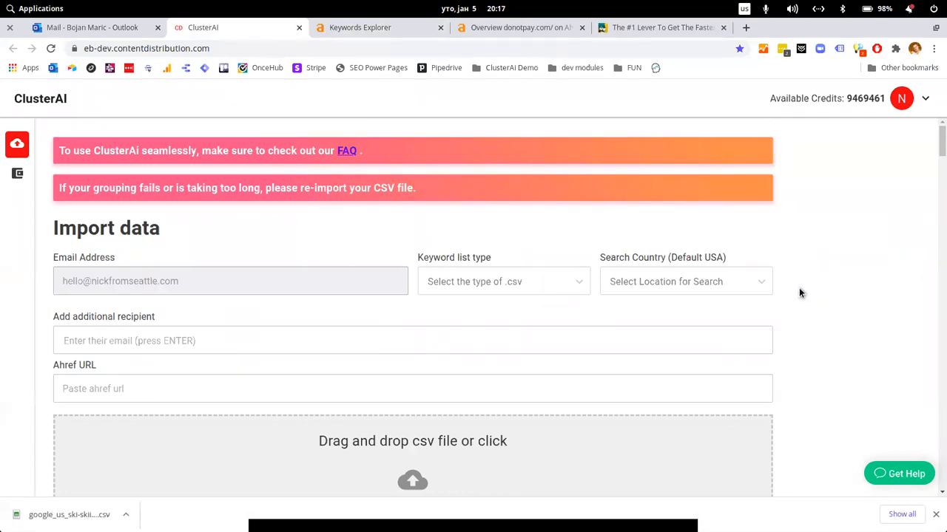
pyautogui.moveTo(744, 367)
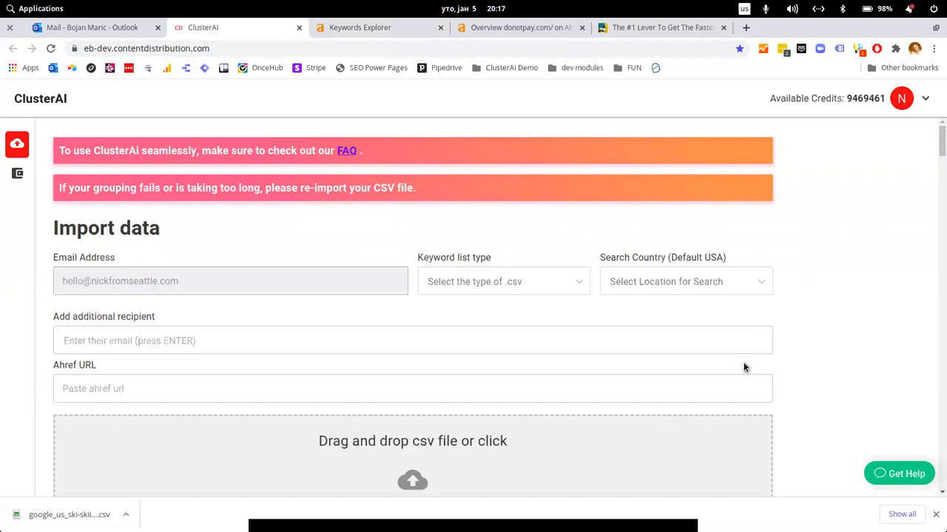
# Copy the Ahrefs keyword-ideas URL into ClusterAI's Ahref URL field.
pyautogui.scroll(-3)
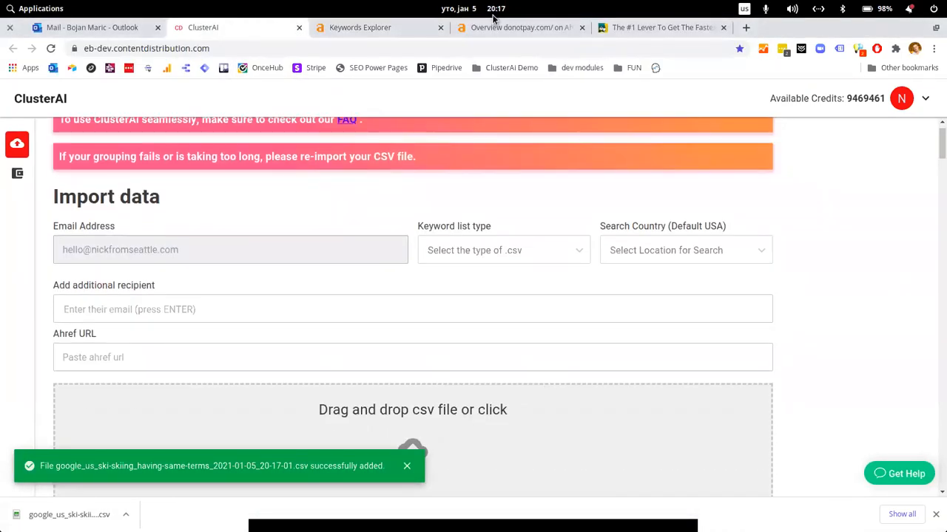
pyautogui.click(360, 27)
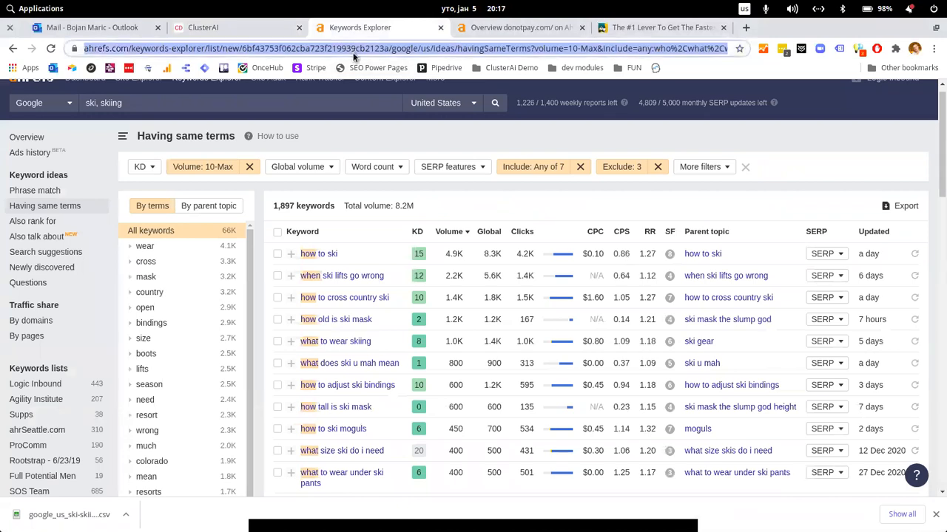
pyautogui.click(206, 27)
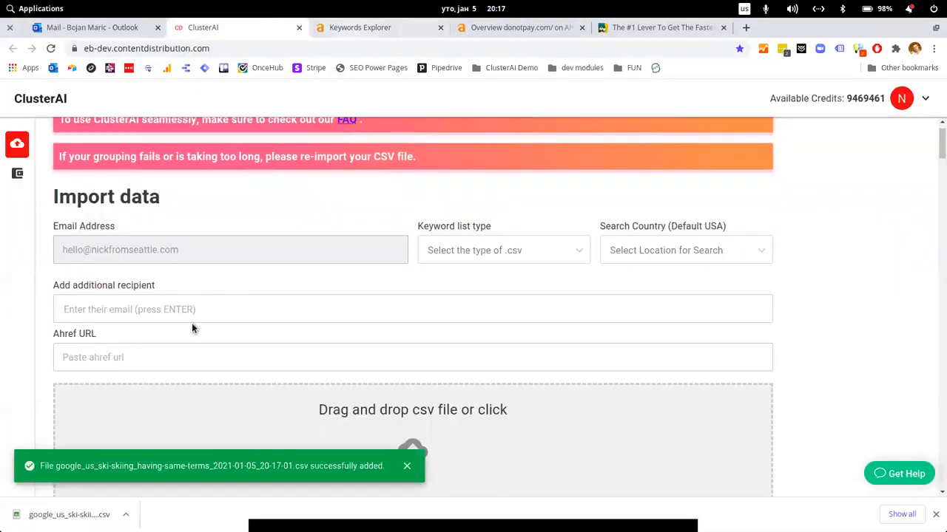
pyautogui.write("'google/us/ideas/havingSameTerms?volume=10-Max&include=any:who%2Cwhat%2Cwhen%2Chow%2Ccould%2Cshould%2Cwould&exclude=water%2Cjet%2Cnear")
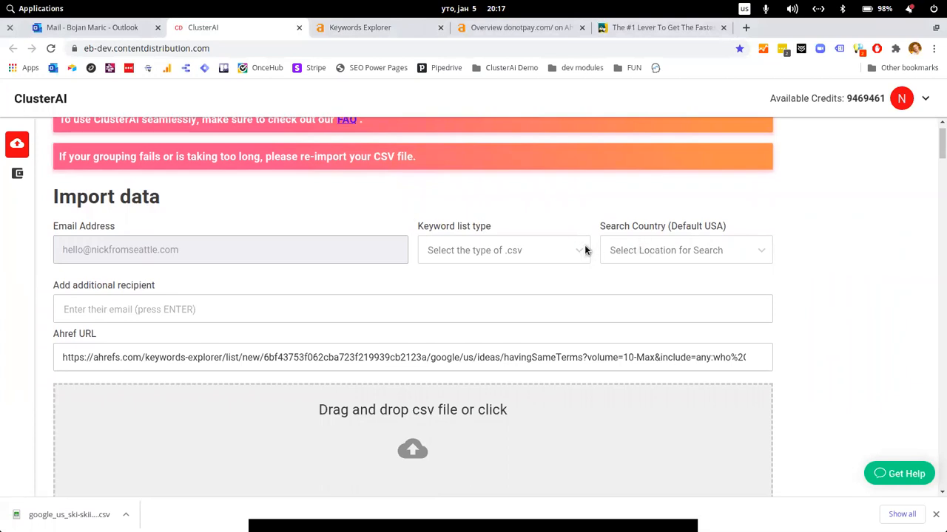
# Choose Ahrefs as the keyword list type and browse the Search Country list.
pyautogui.click(503, 250)
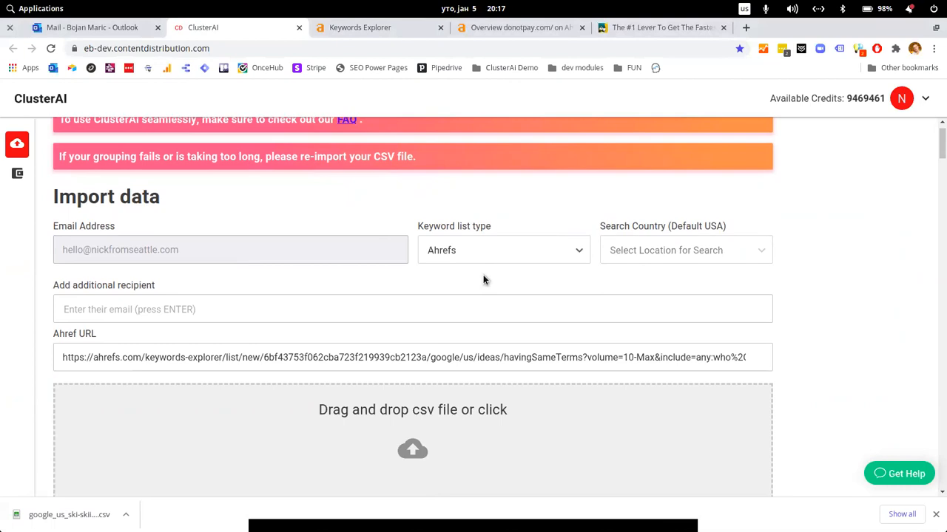
pyautogui.moveTo(652, 261)
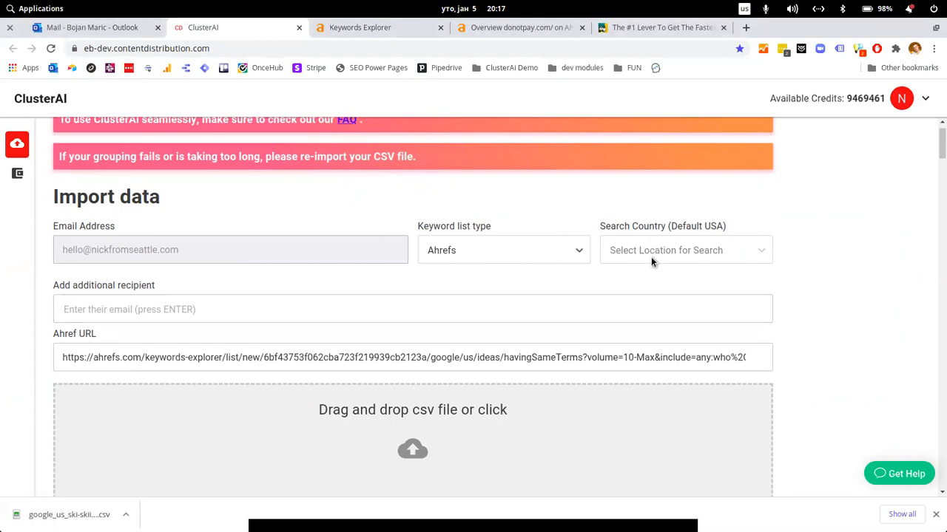
pyautogui.moveTo(656, 250)
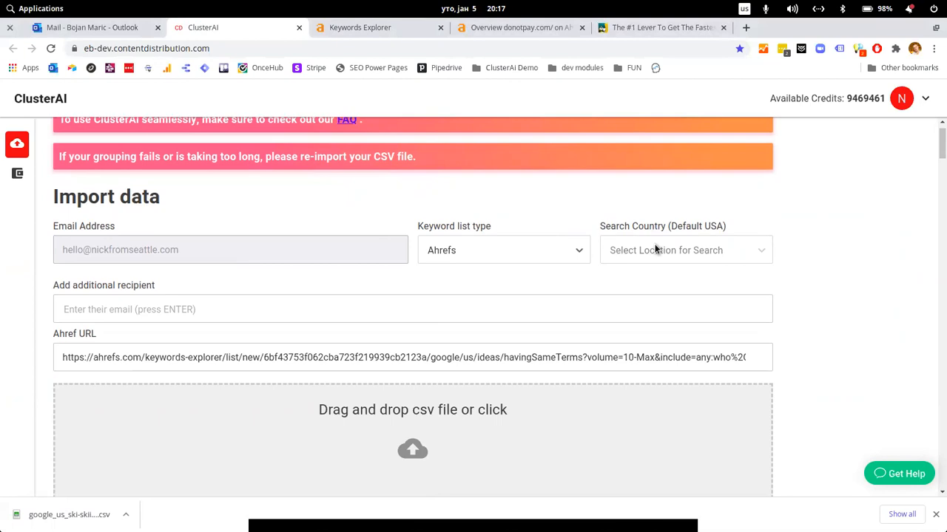
pyautogui.click(685, 250)
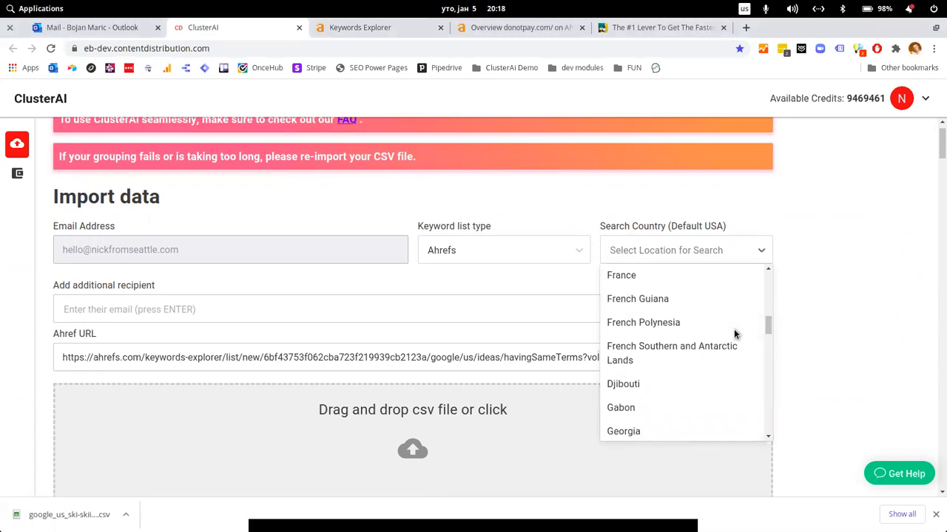
pyautogui.scroll(-3)
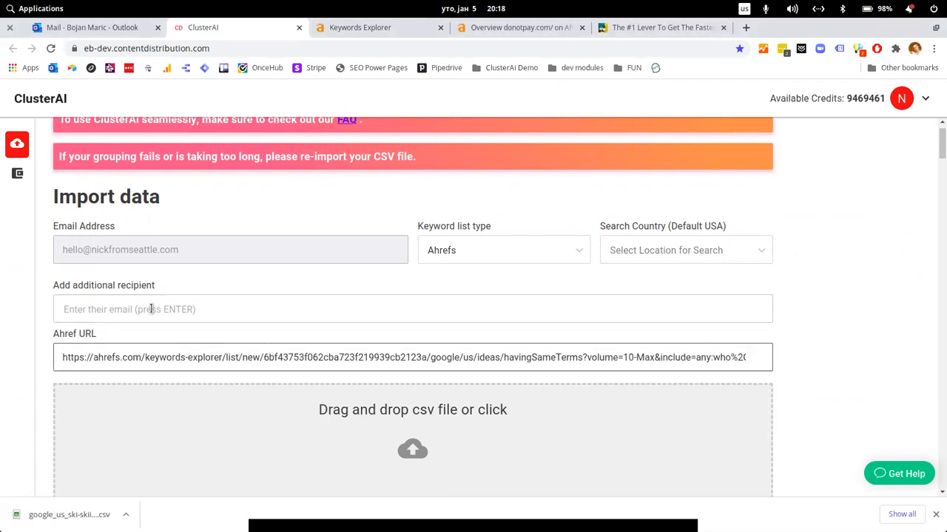
pyautogui.scroll(3)
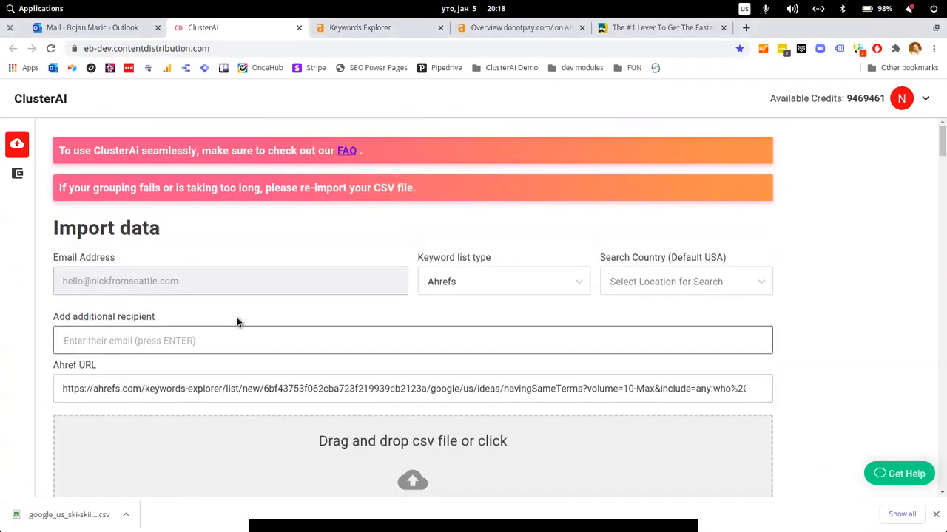
pyautogui.moveTo(197, 316)
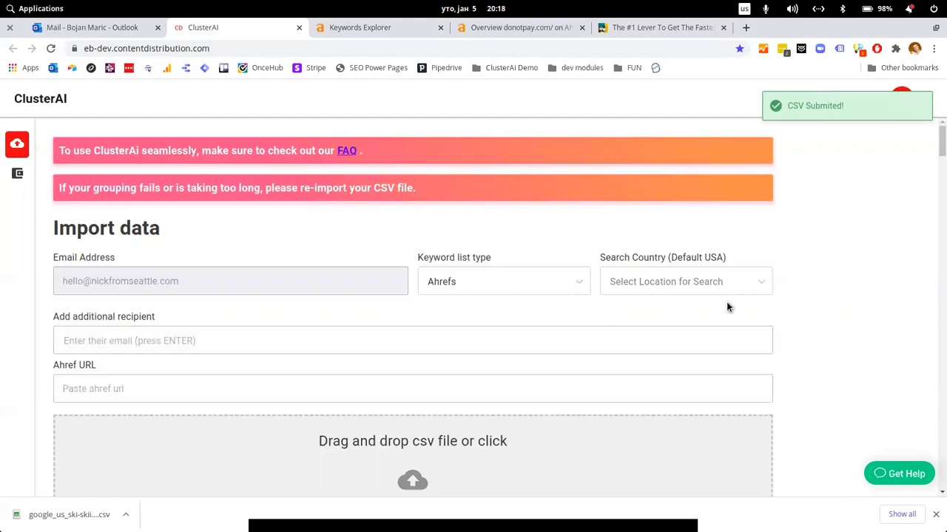
pyautogui.moveTo(915, 187)
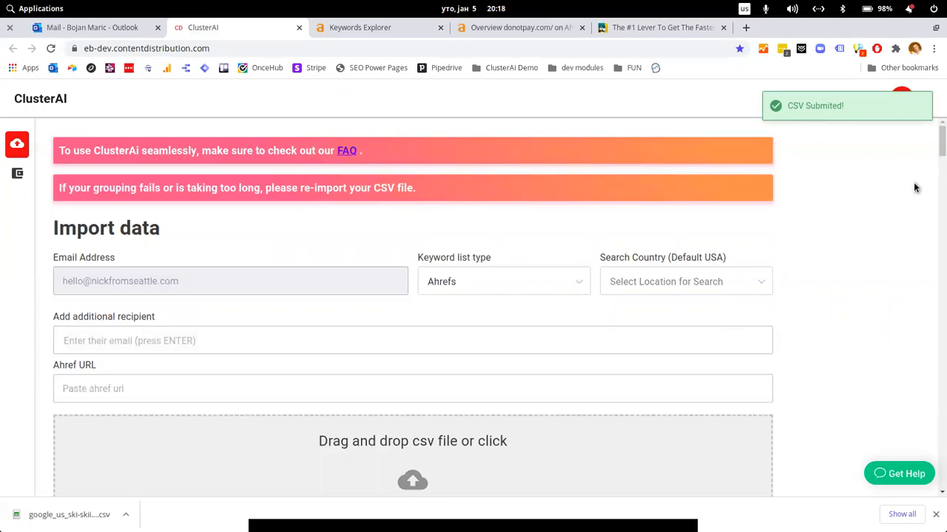
pyautogui.moveTo(784, 333)
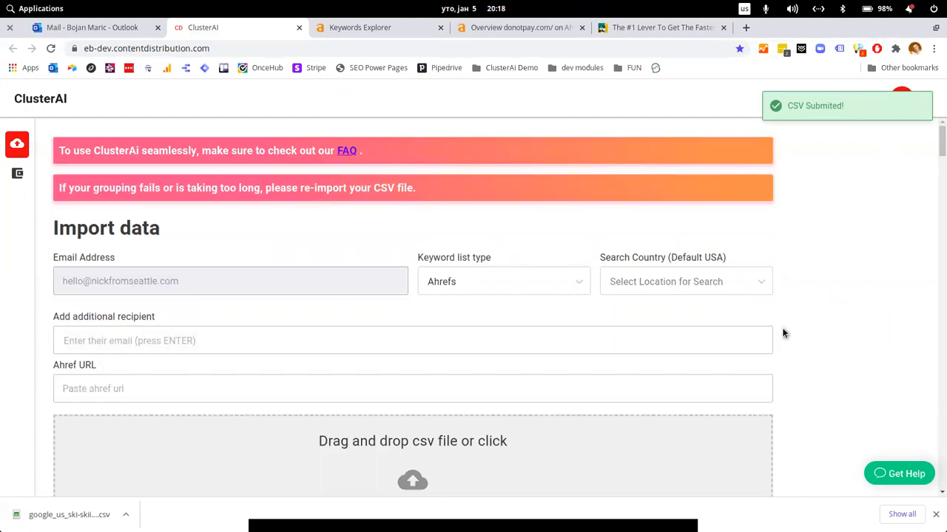
pyautogui.moveTo(794, 322)
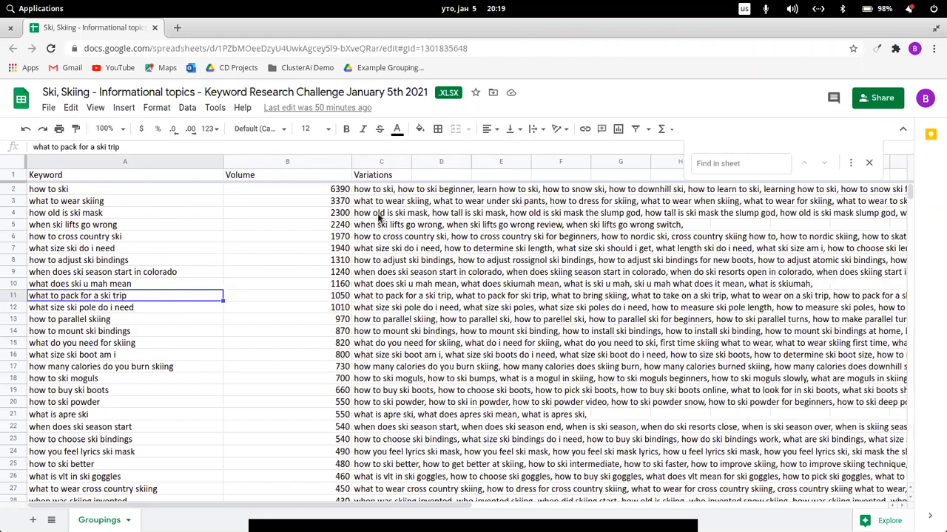
pyautogui.moveTo(366, 283)
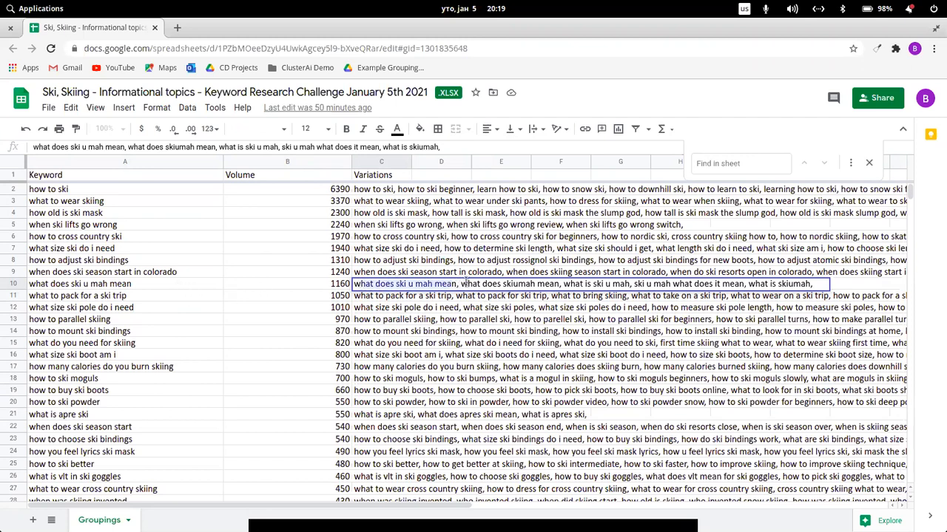
pyautogui.moveTo(704, 299)
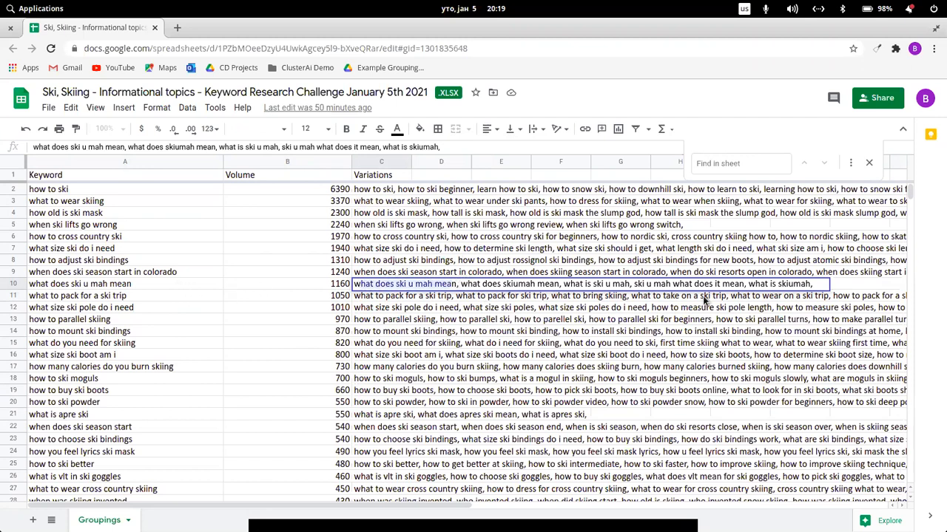
pyautogui.moveTo(592, 341)
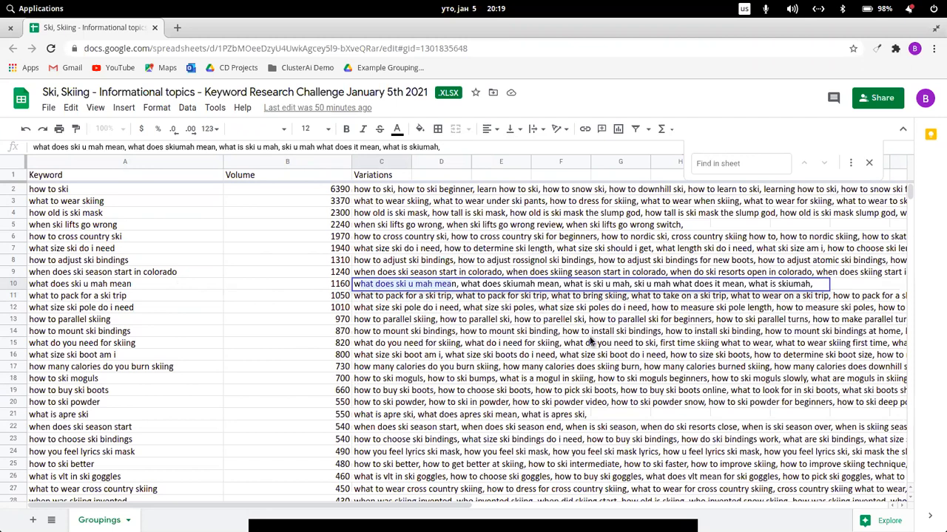
pyautogui.moveTo(206, 352)
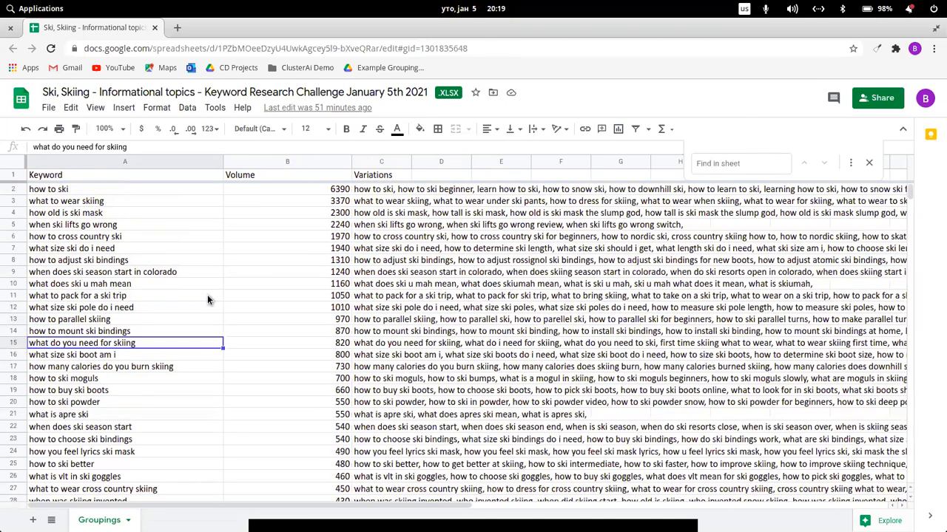
pyautogui.moveTo(152, 292)
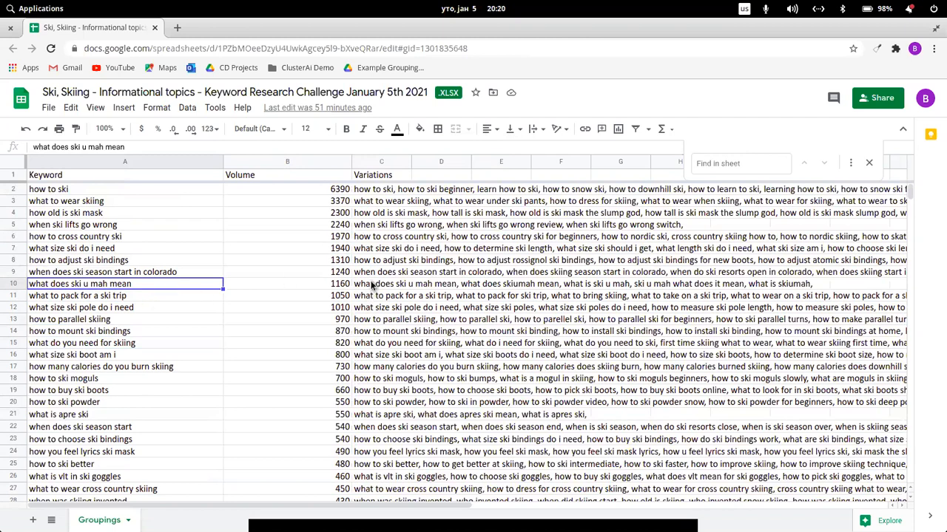
pyautogui.moveTo(181, 367)
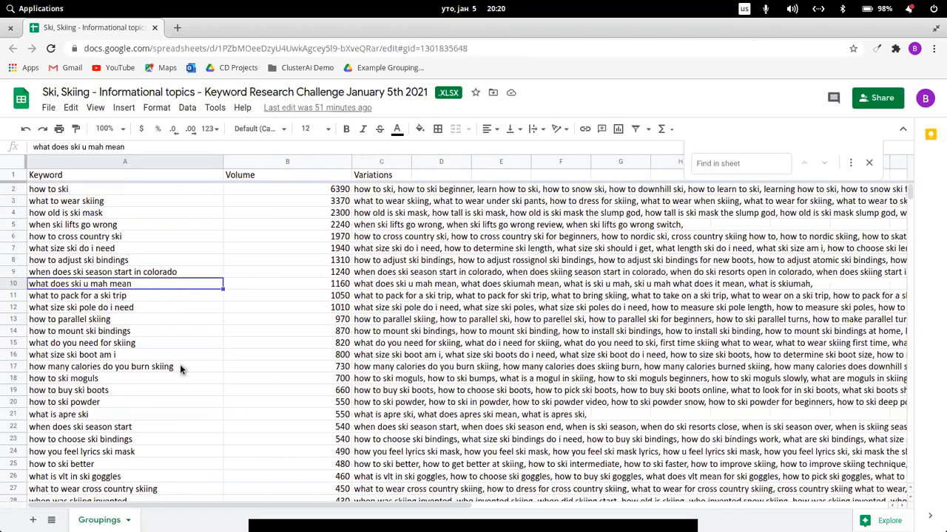
pyautogui.moveTo(192, 198)
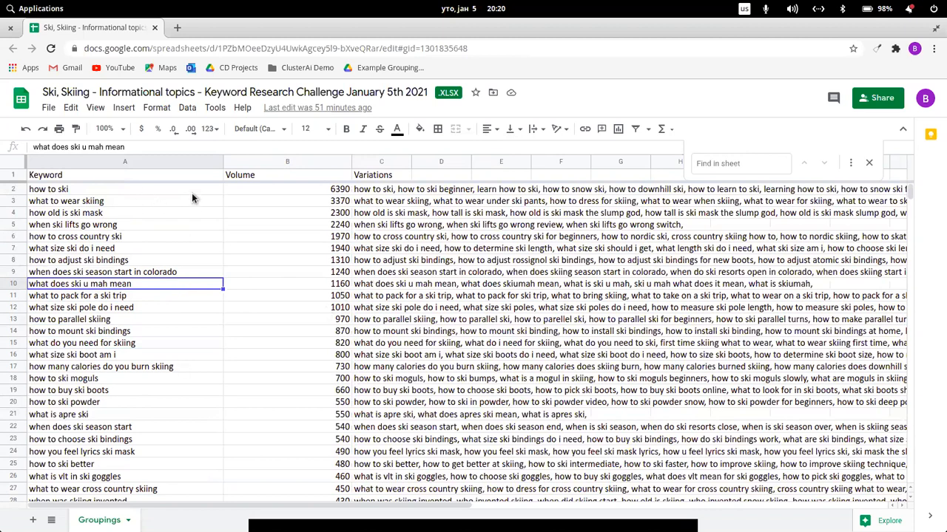
pyautogui.moveTo(204, 194)
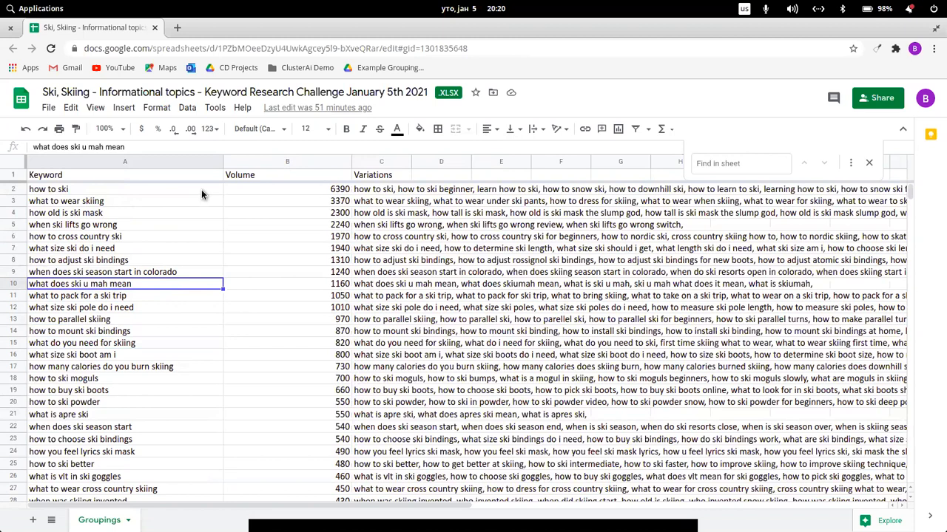
# Select the 'how to ski' keyword row in the Groupings sheet and start typing over it.
pyautogui.click(48, 188)
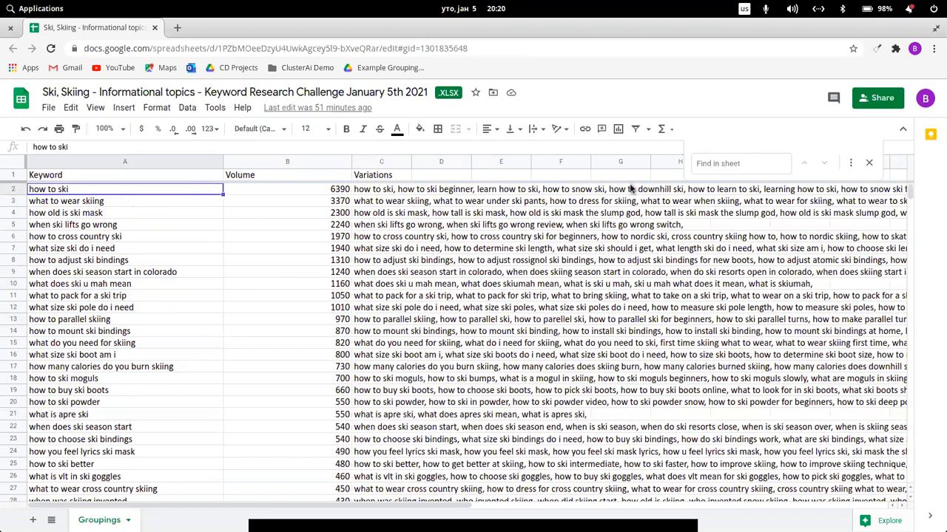
pyautogui.moveTo(401, 362)
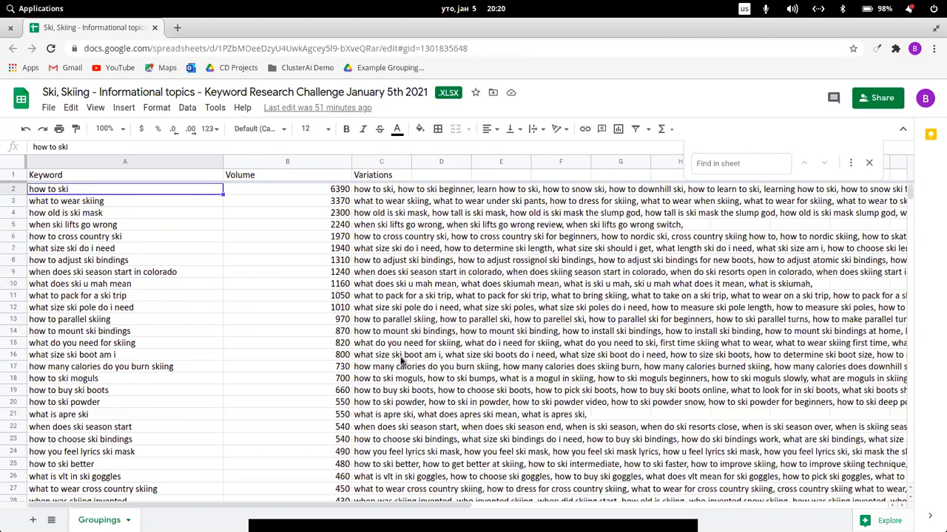
pyautogui.moveTo(401, 164)
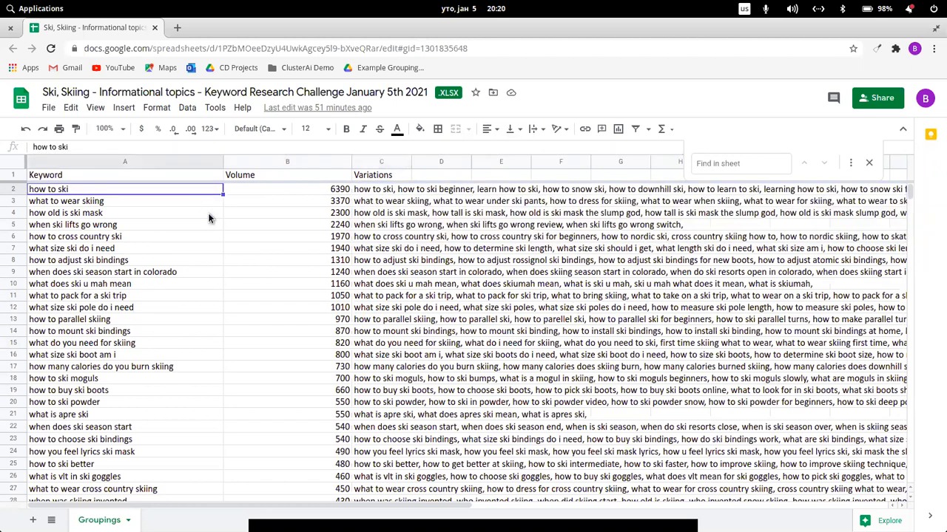
pyautogui.write('f')
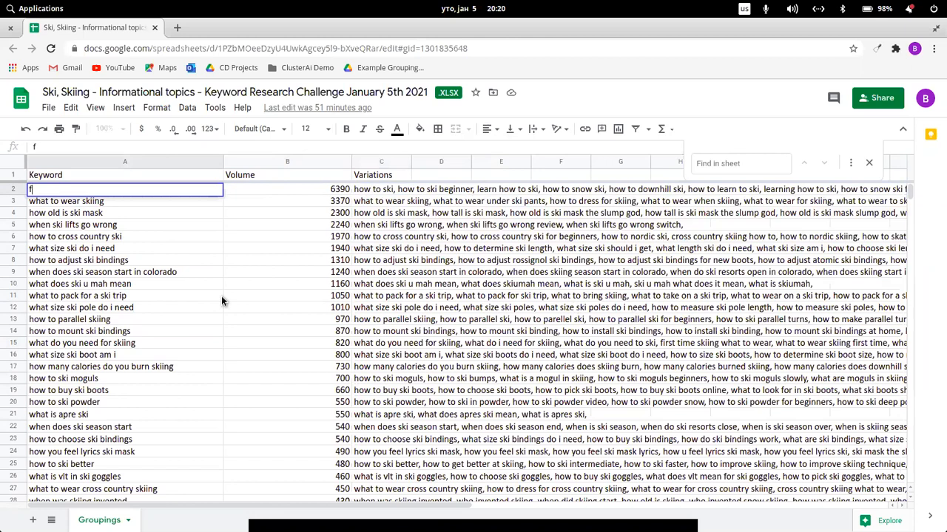
pyautogui.click(76, 295)
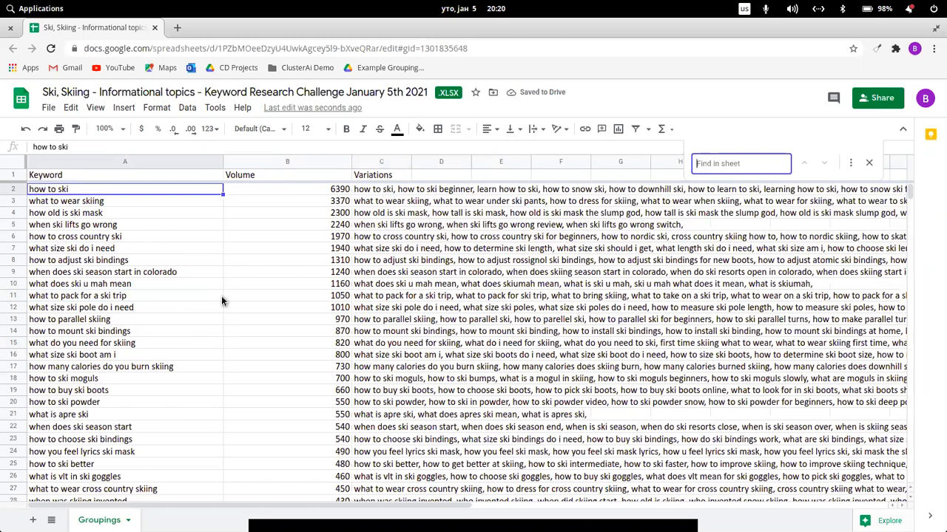
pyautogui.write('how to ski')
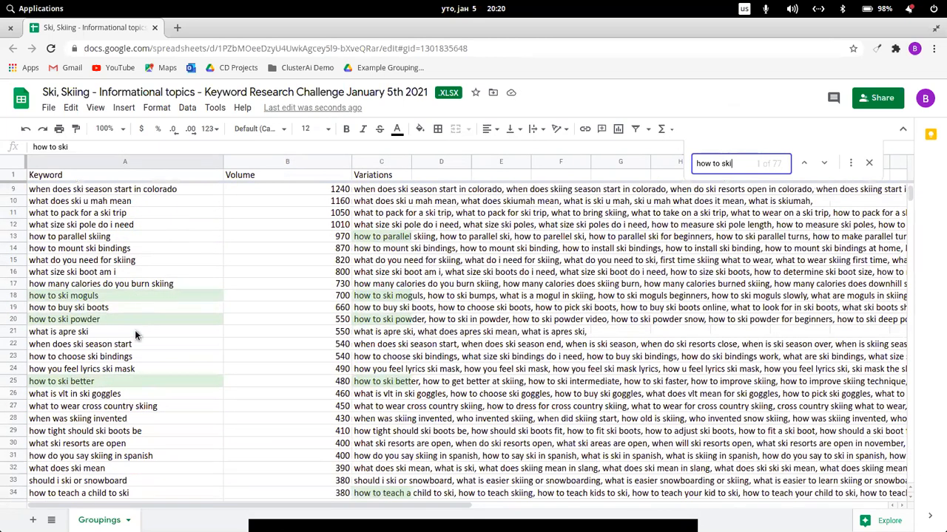
pyautogui.scroll(-3)
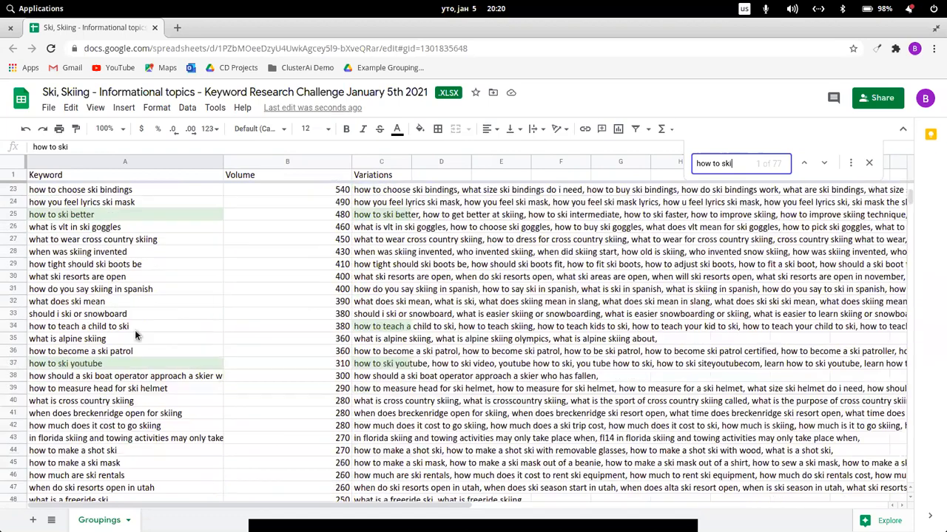
pyautogui.scroll(-3)
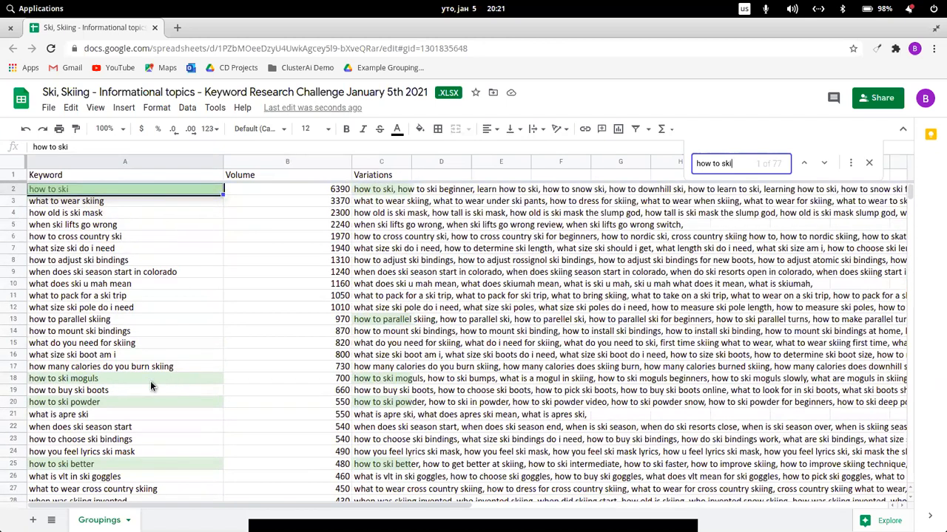
pyautogui.click(63, 378)
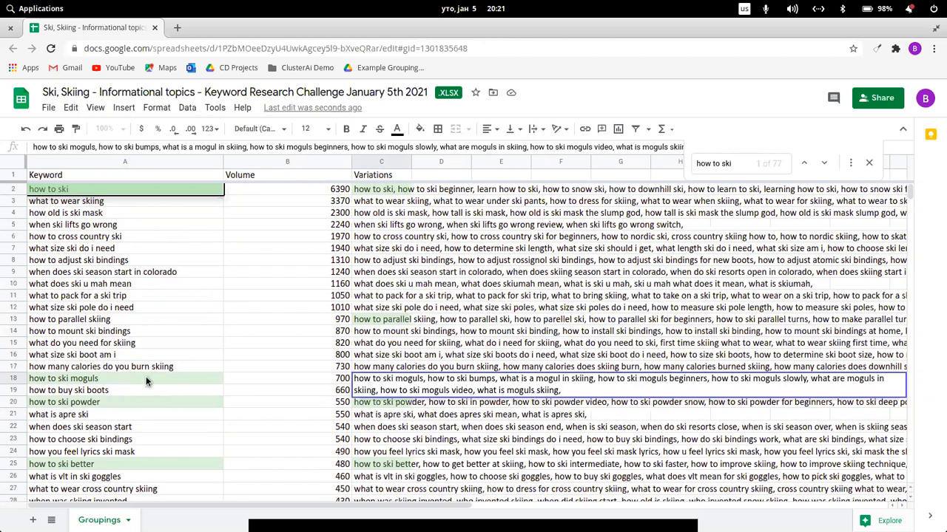
pyautogui.click(88, 377)
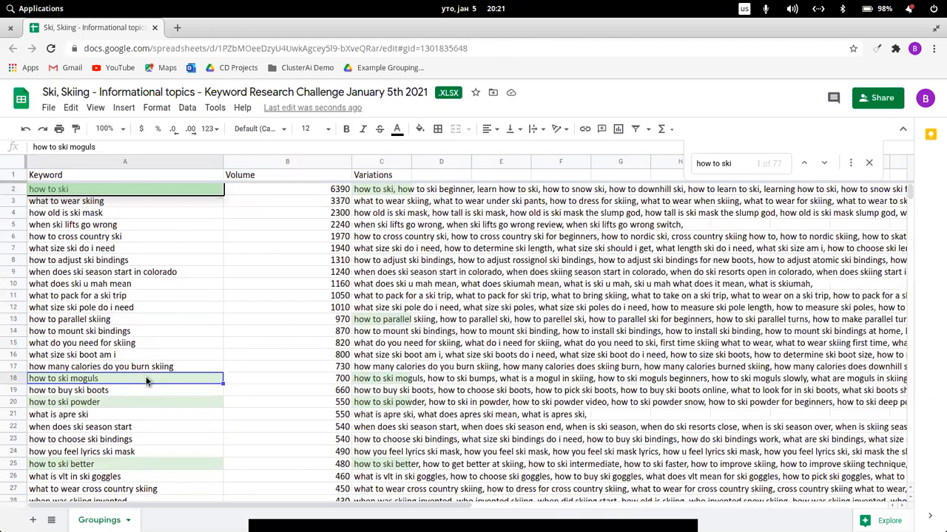
pyautogui.moveTo(153, 404)
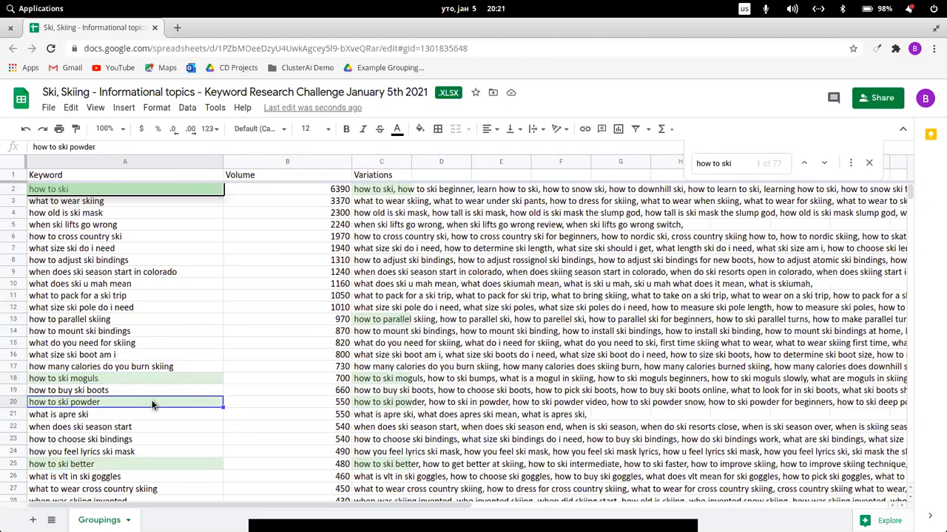
pyautogui.scroll(-3)
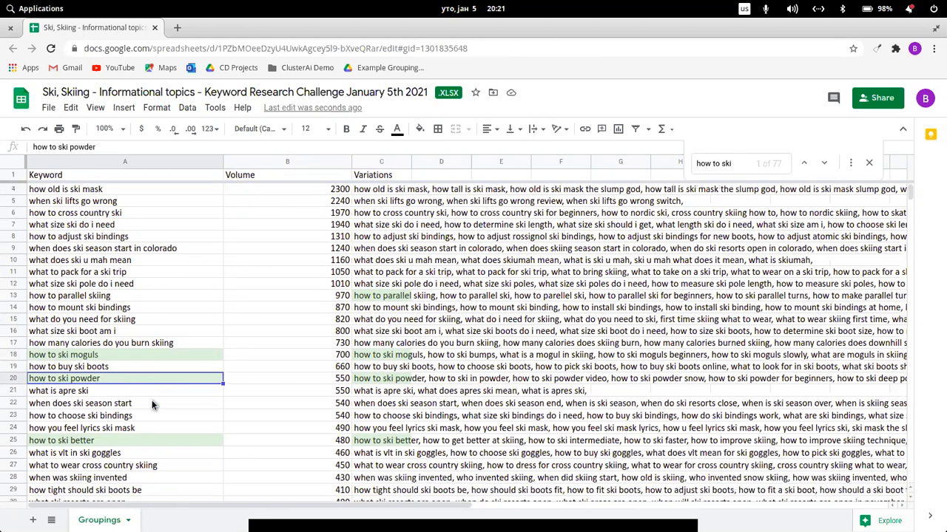
pyautogui.scroll(-3)
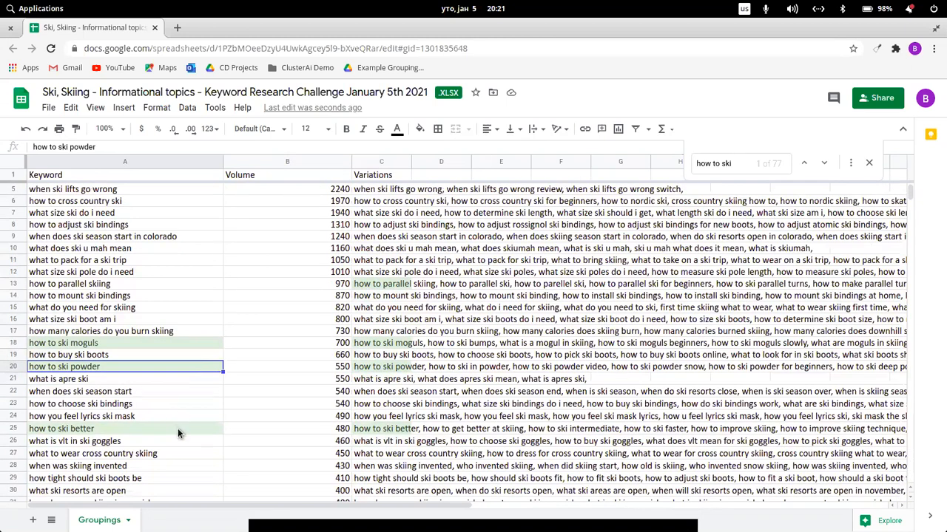
pyautogui.click(61, 429)
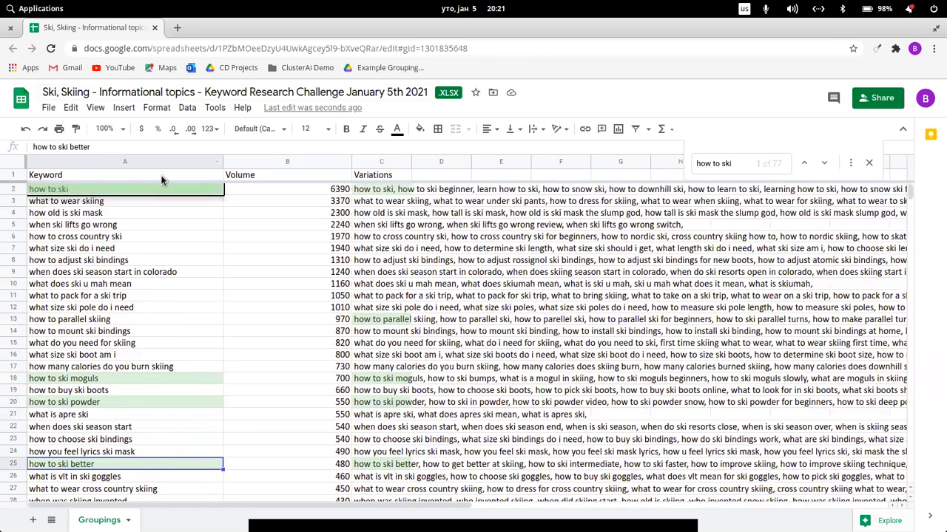
pyautogui.moveTo(139, 186)
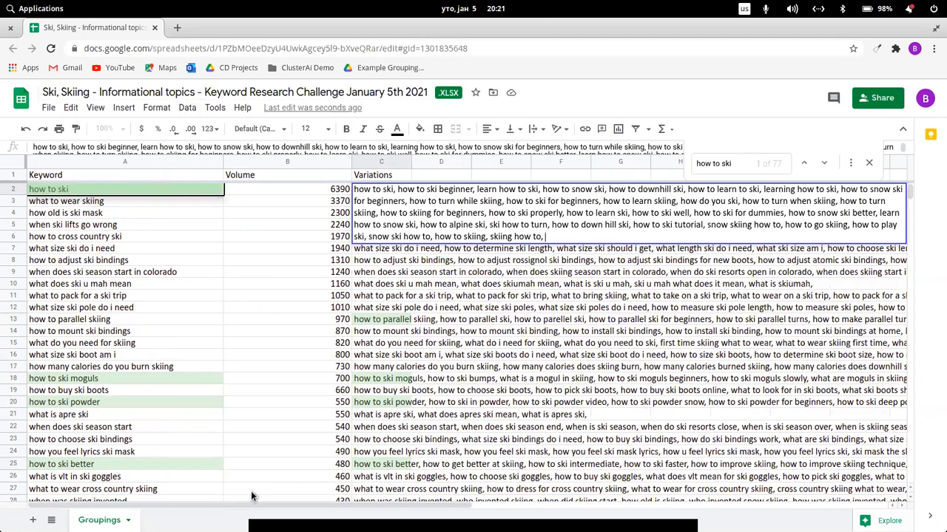
pyautogui.click(63, 464)
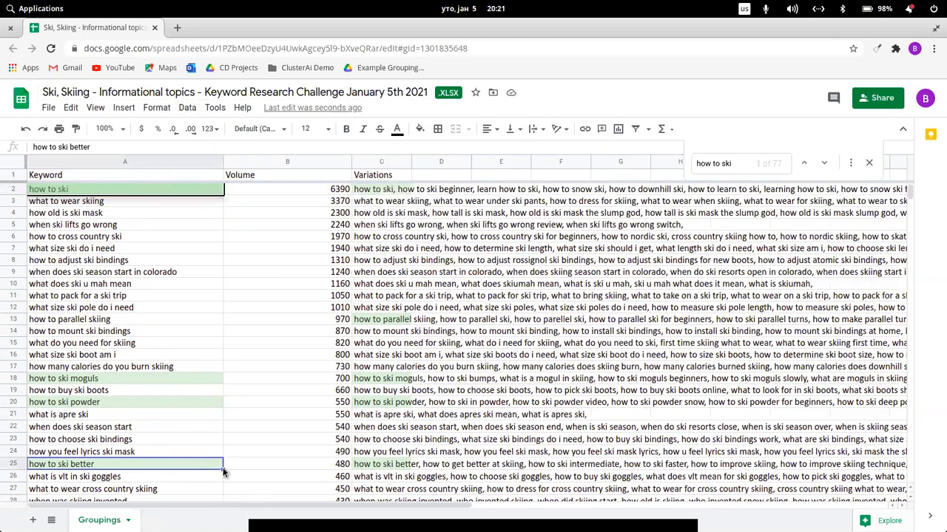
pyautogui.click(392, 466)
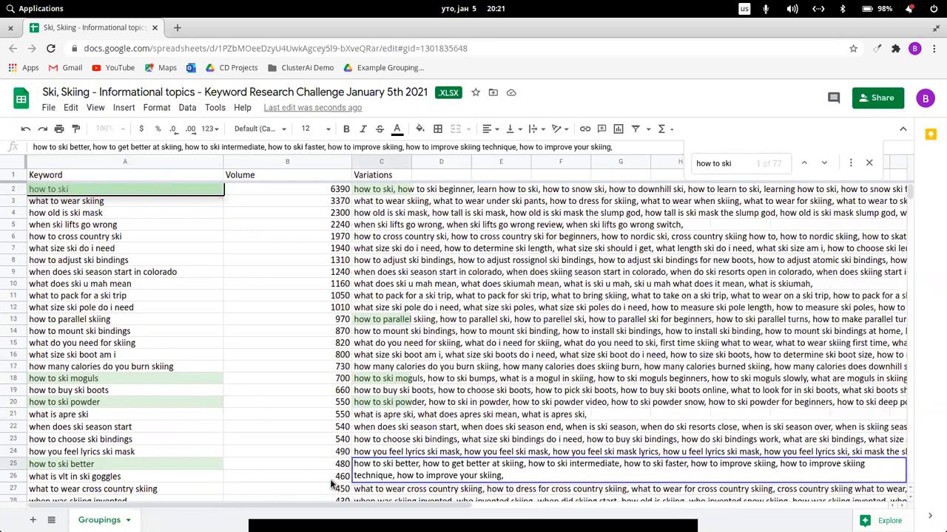
pyautogui.click(272, 439)
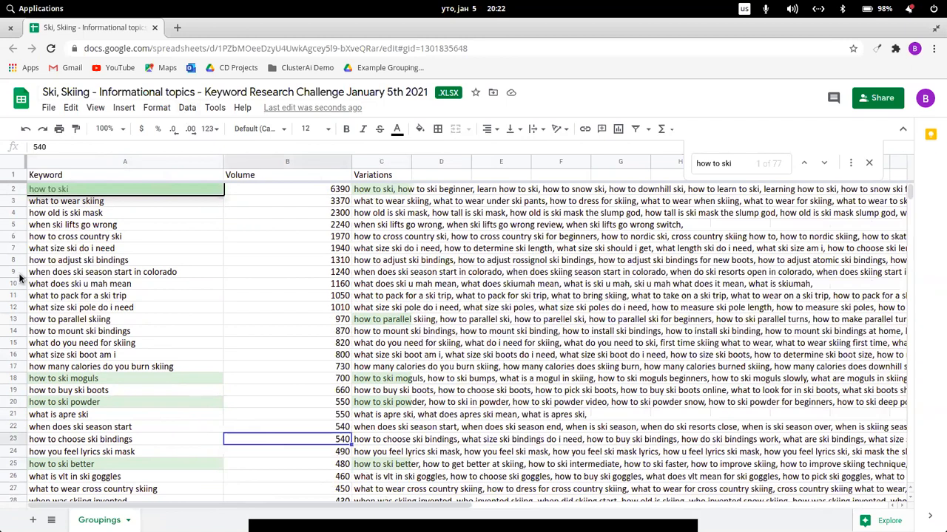
pyautogui.moveTo(213, 352)
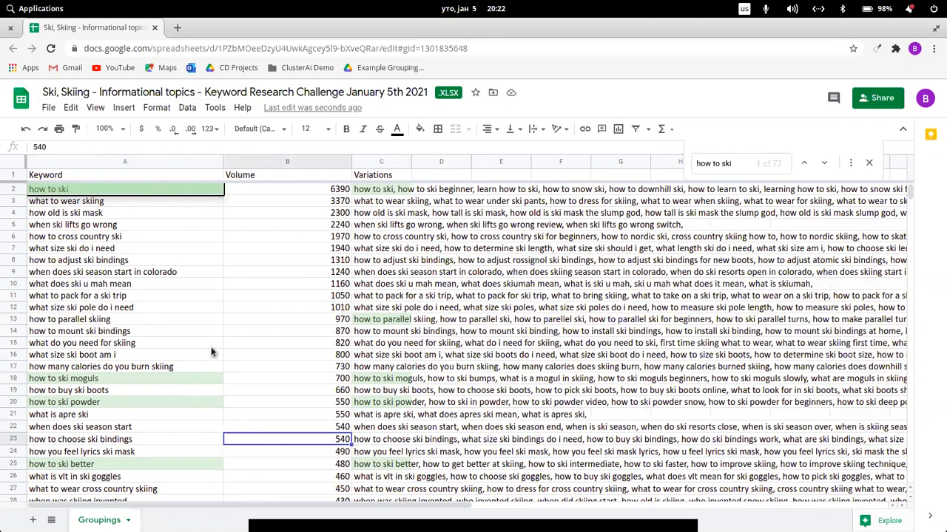
pyautogui.moveTo(300, 379)
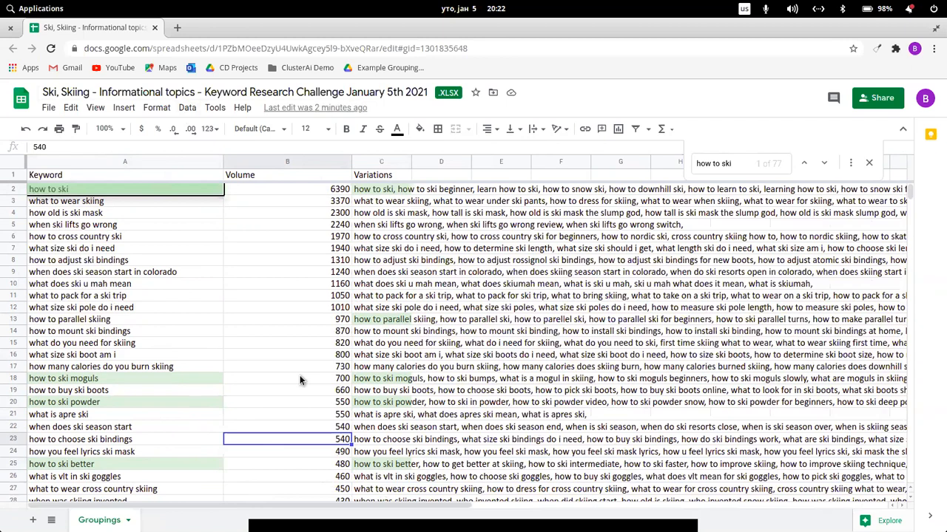
pyautogui.moveTo(403, 213)
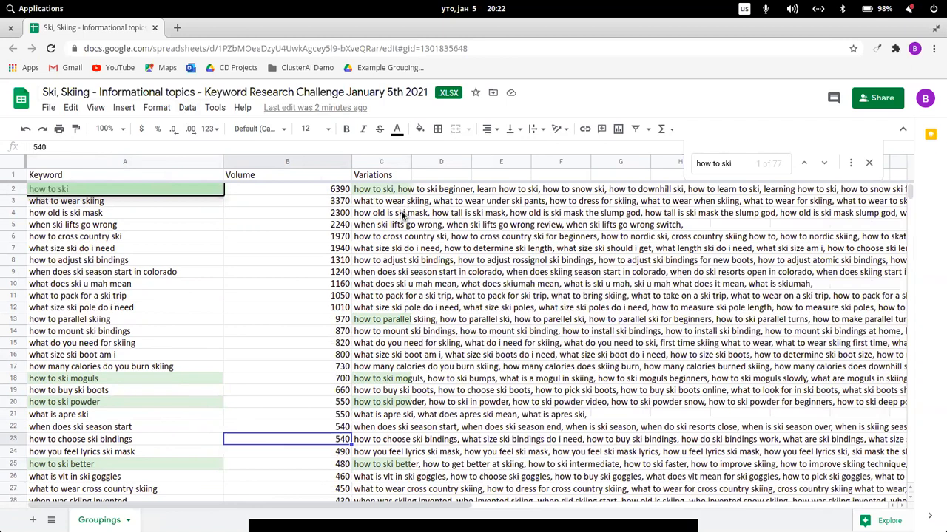
pyautogui.moveTo(259, 319)
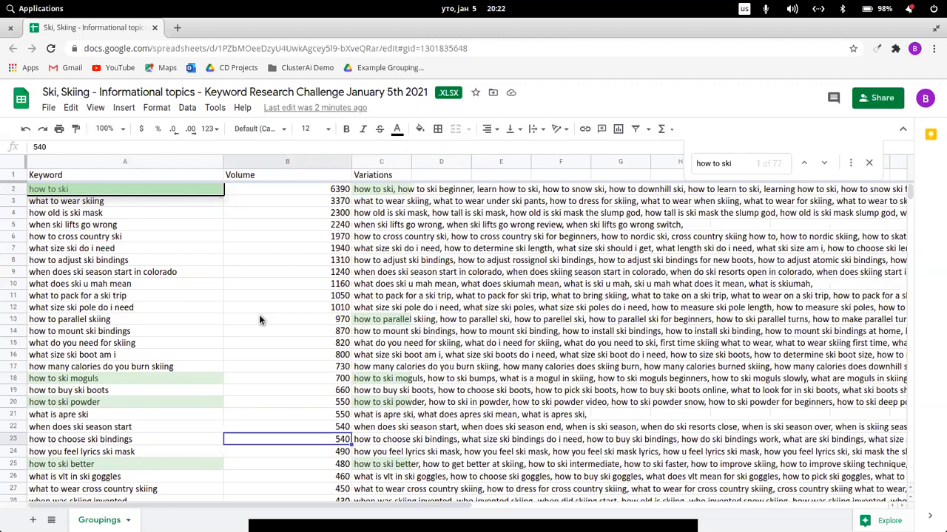
pyautogui.click(732, 163)
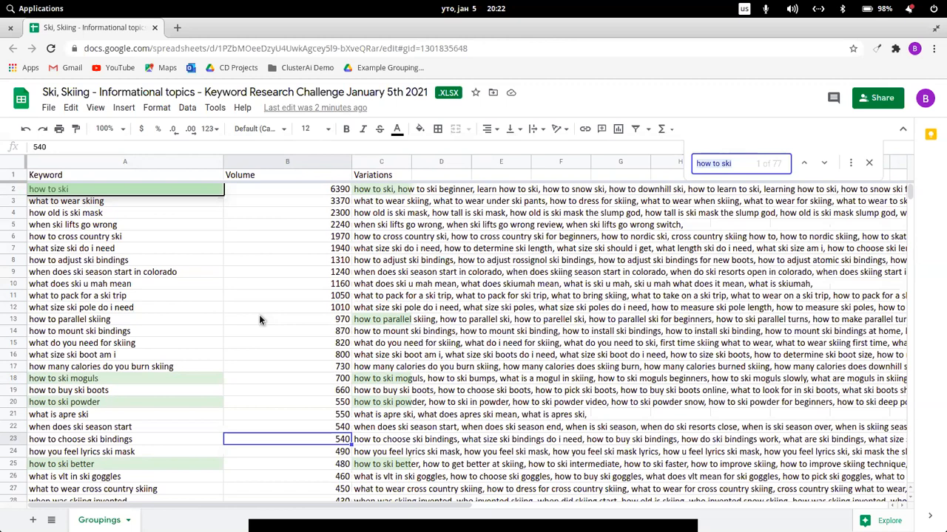
# Search the sheet for 'boot' and scroll through matches like 'how to buy ski boots'.
pyautogui.write('boot')
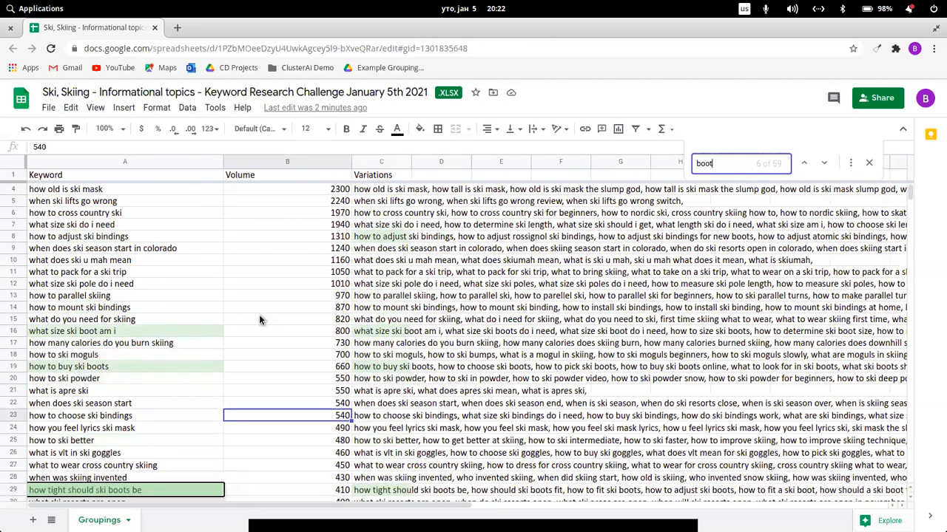
pyautogui.scroll(-3)
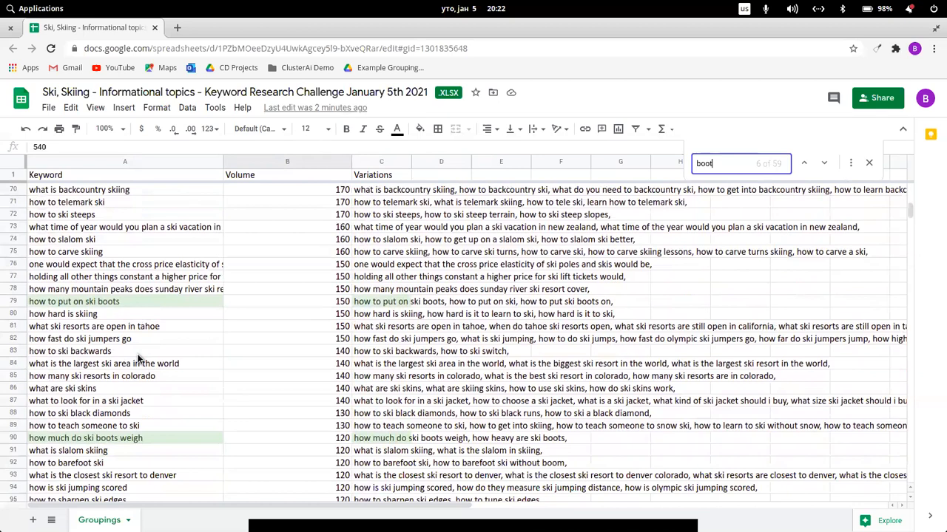
pyautogui.scroll(-3)
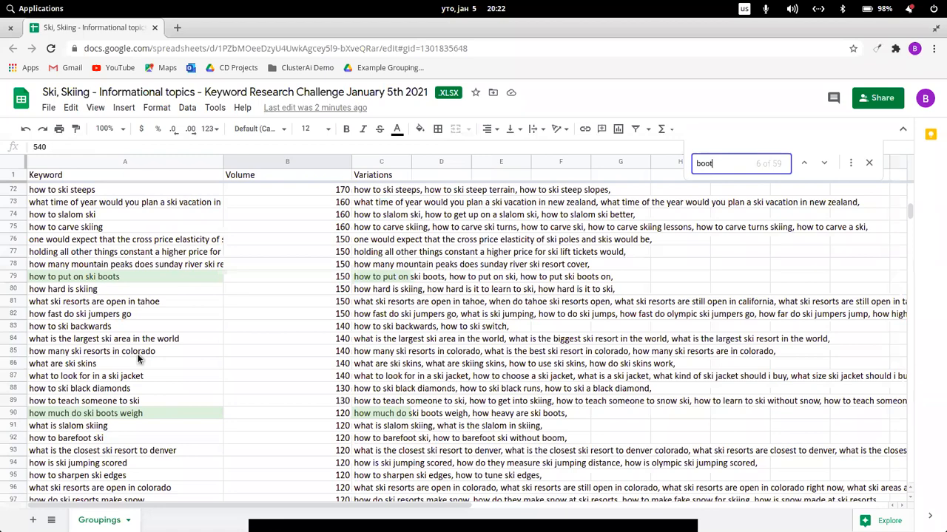
pyautogui.moveTo(139, 439)
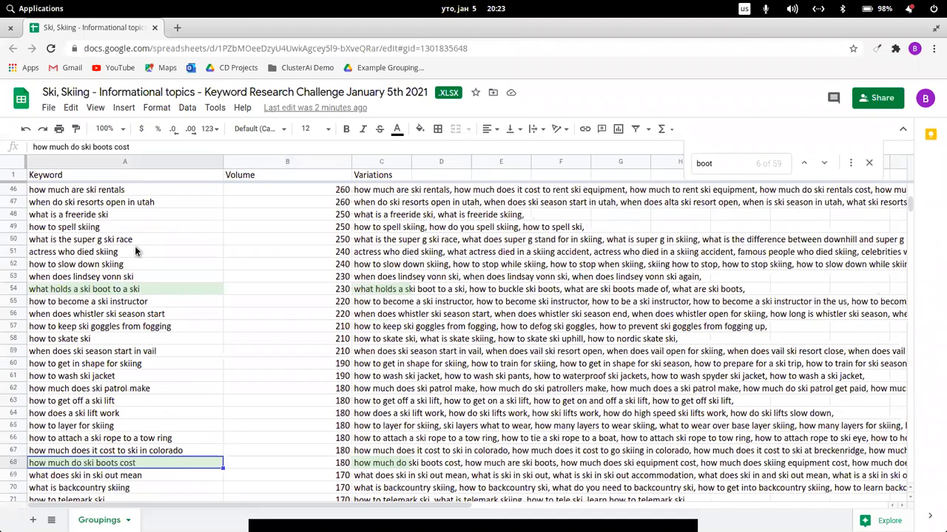
pyautogui.moveTo(174, 289)
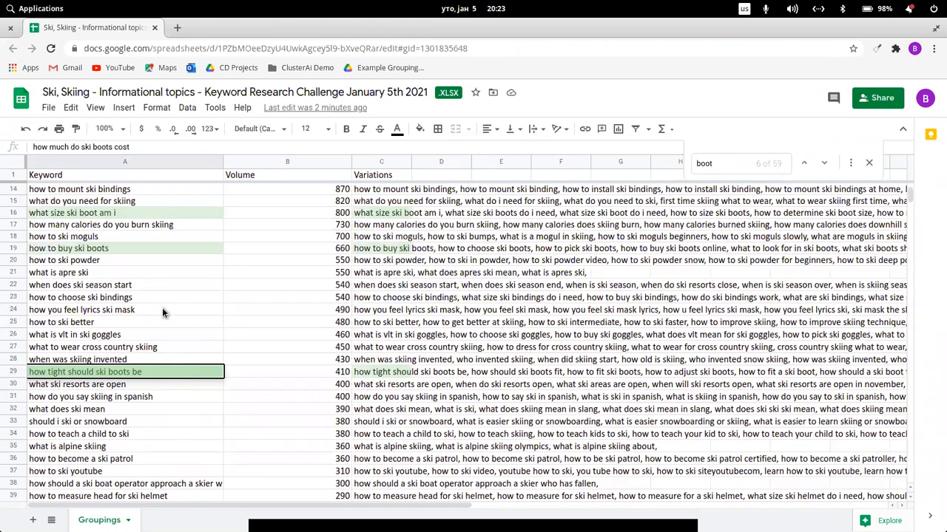
pyautogui.scroll(3)
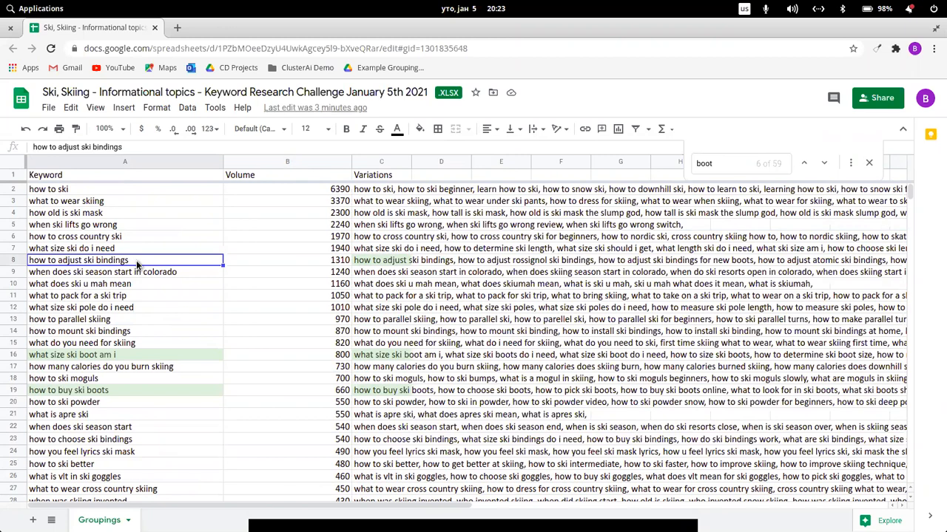
pyautogui.moveTo(359, 271)
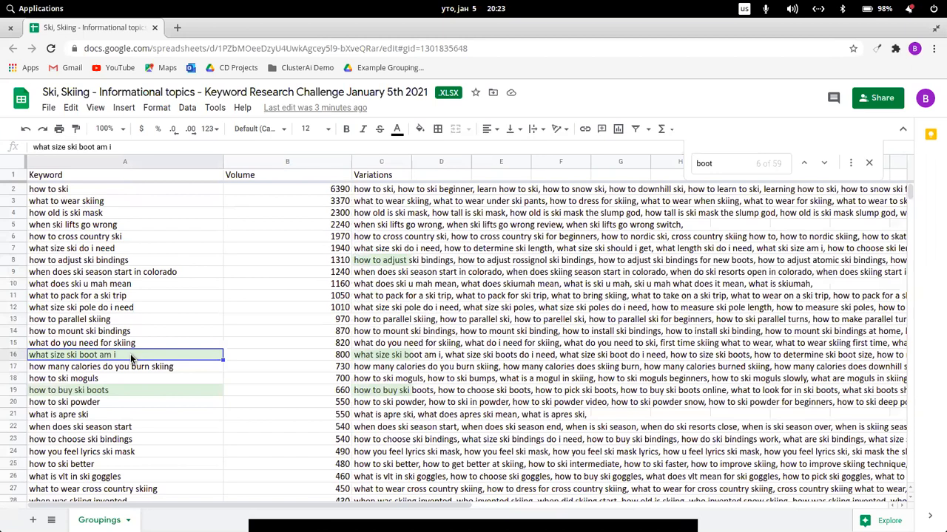
pyautogui.moveTo(183, 355)
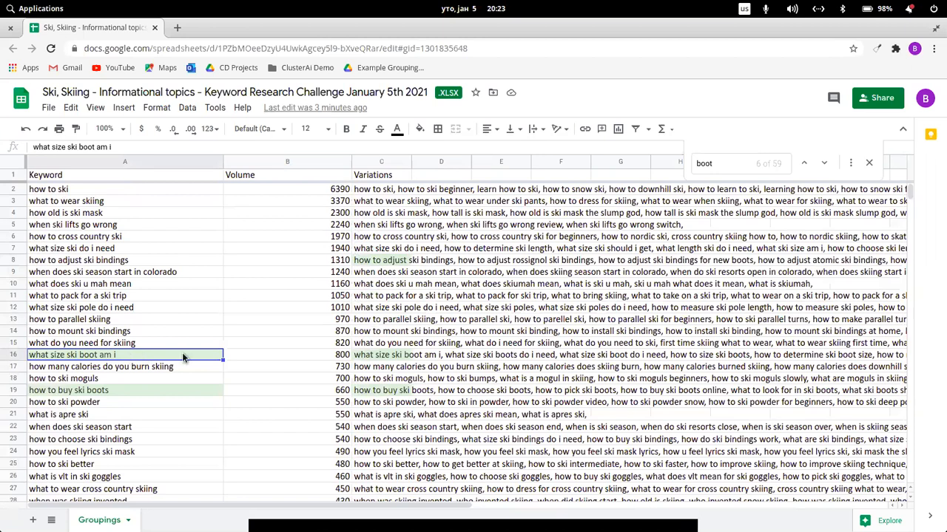
pyautogui.moveTo(390, 259)
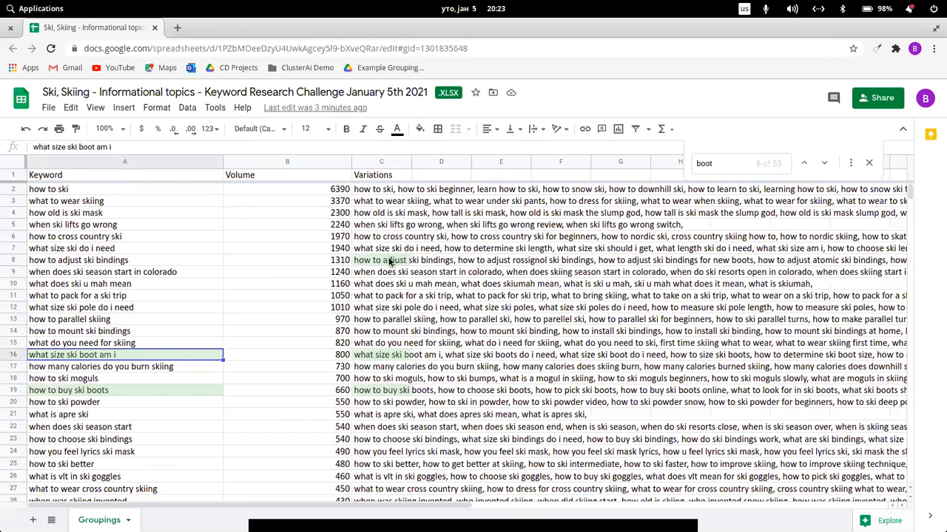
pyautogui.click(381, 259)
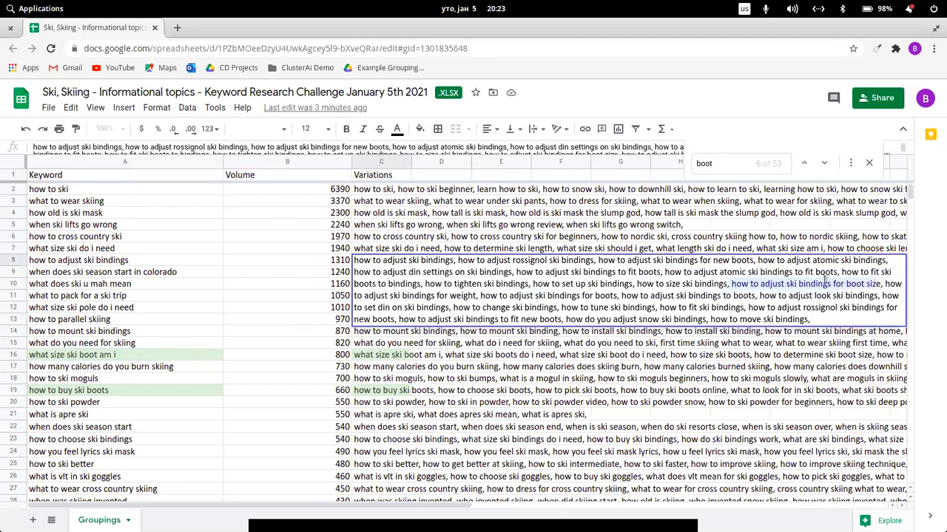
pyautogui.moveTo(137, 260)
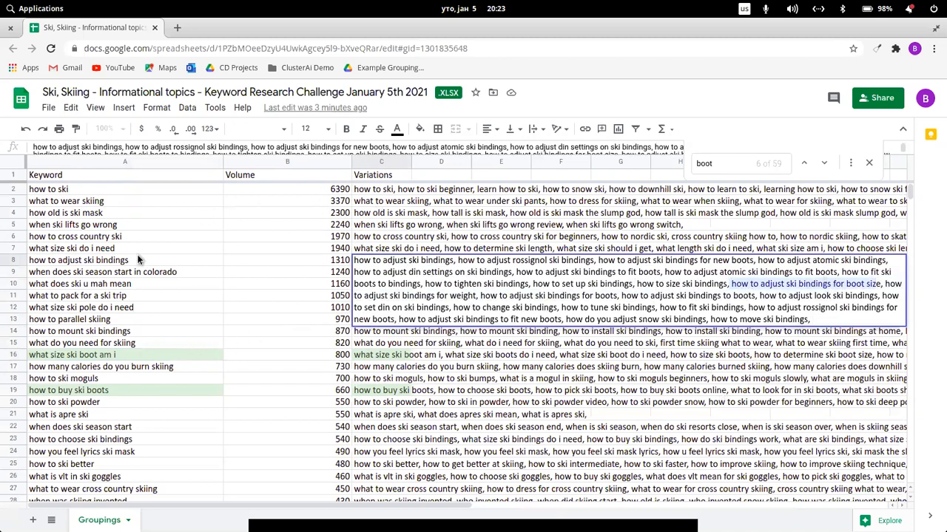
pyautogui.moveTo(166, 284)
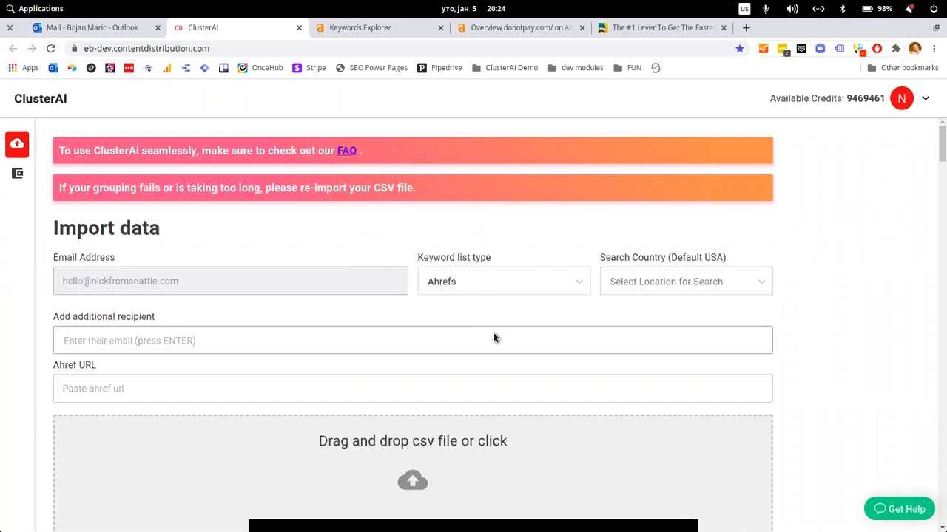
pyautogui.moveTo(542, 508)
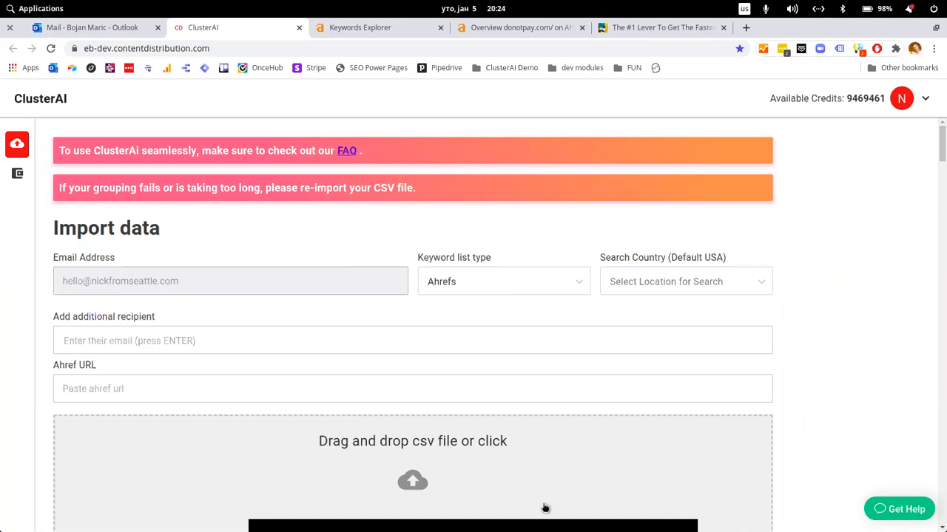